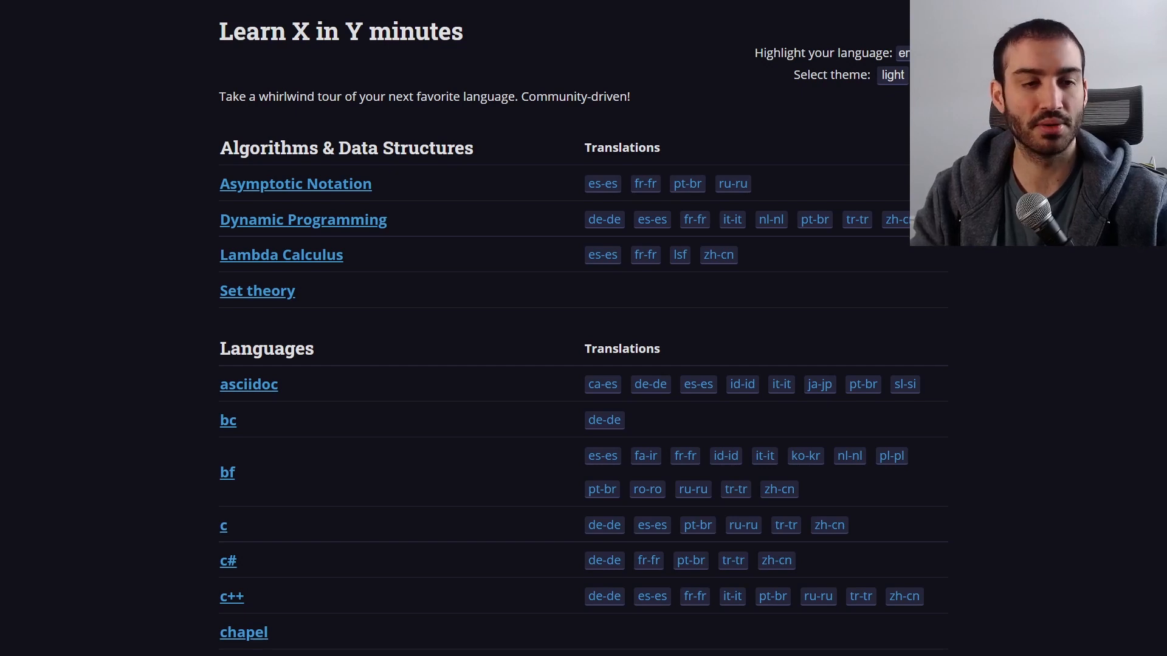
pyautogui.moveTo(1114, 374)
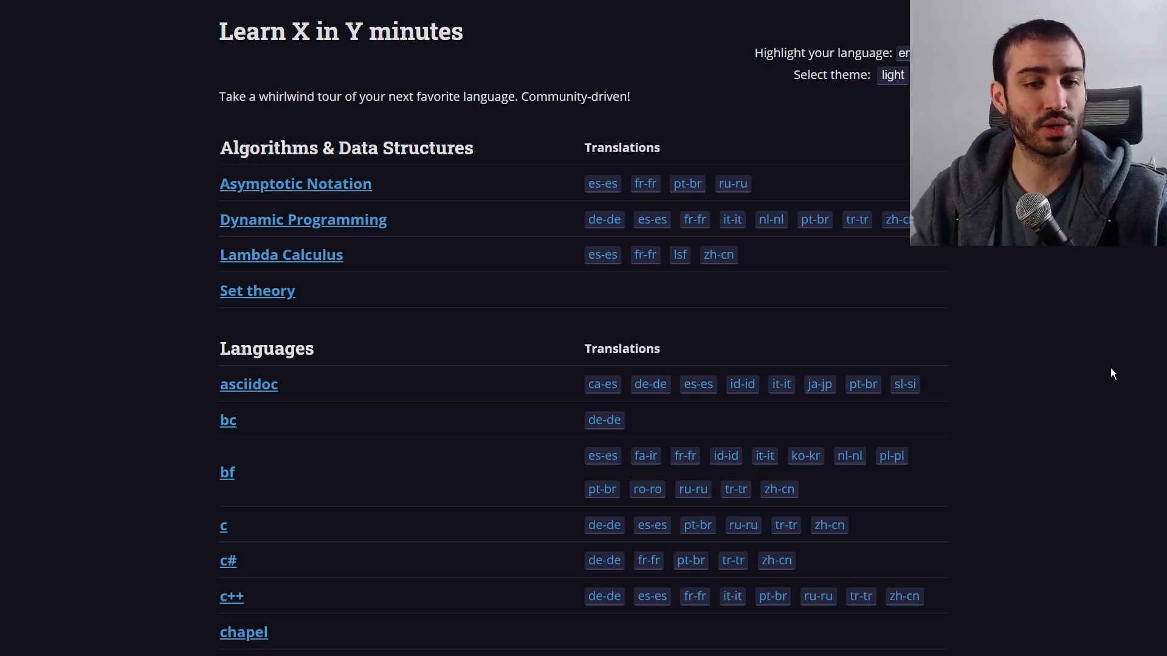
pyautogui.moveTo(222, 47)
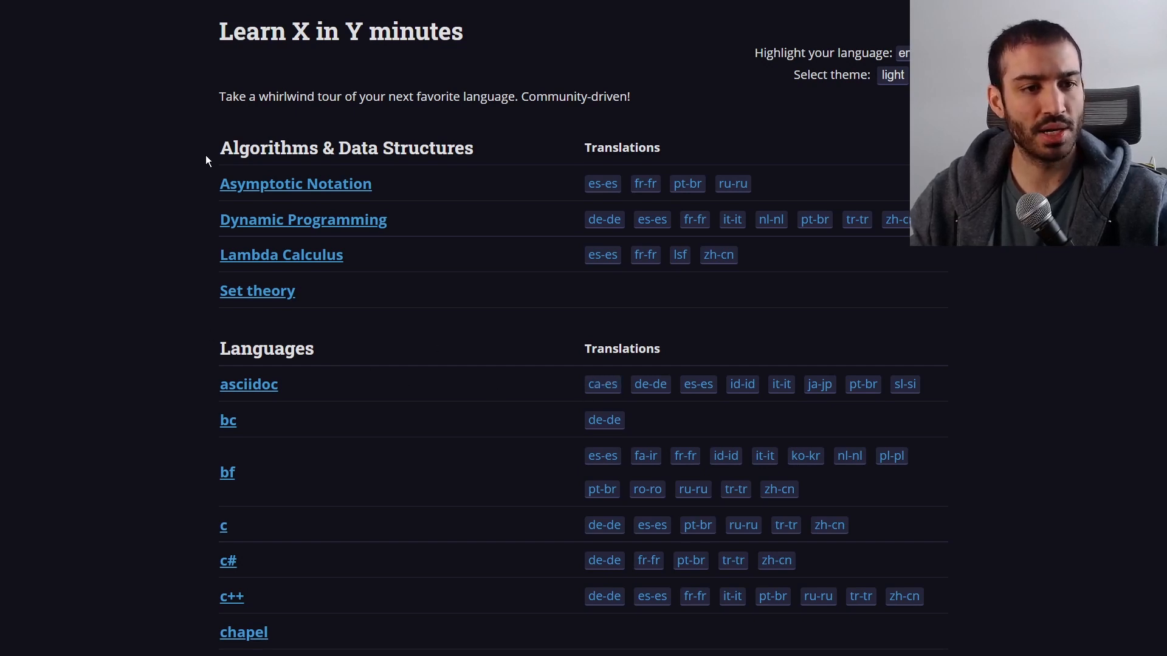
pyautogui.moveTo(179, 382)
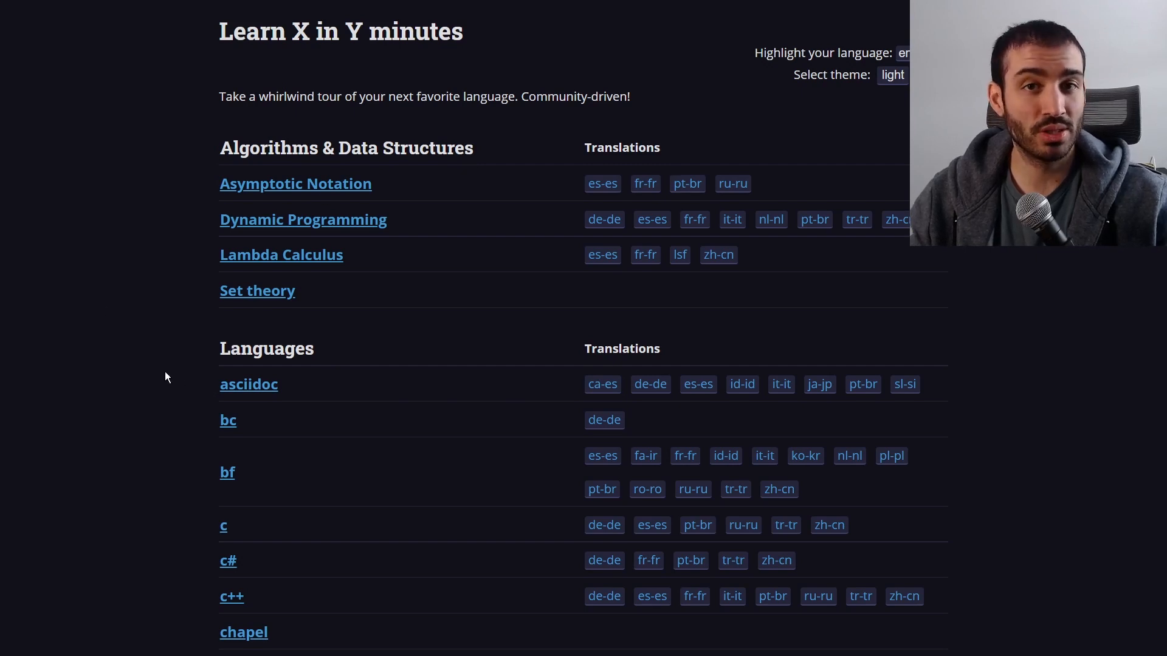
# - Scroll the language table down past Paren until the Python and Q# rows show
pyautogui.scroll(-3)
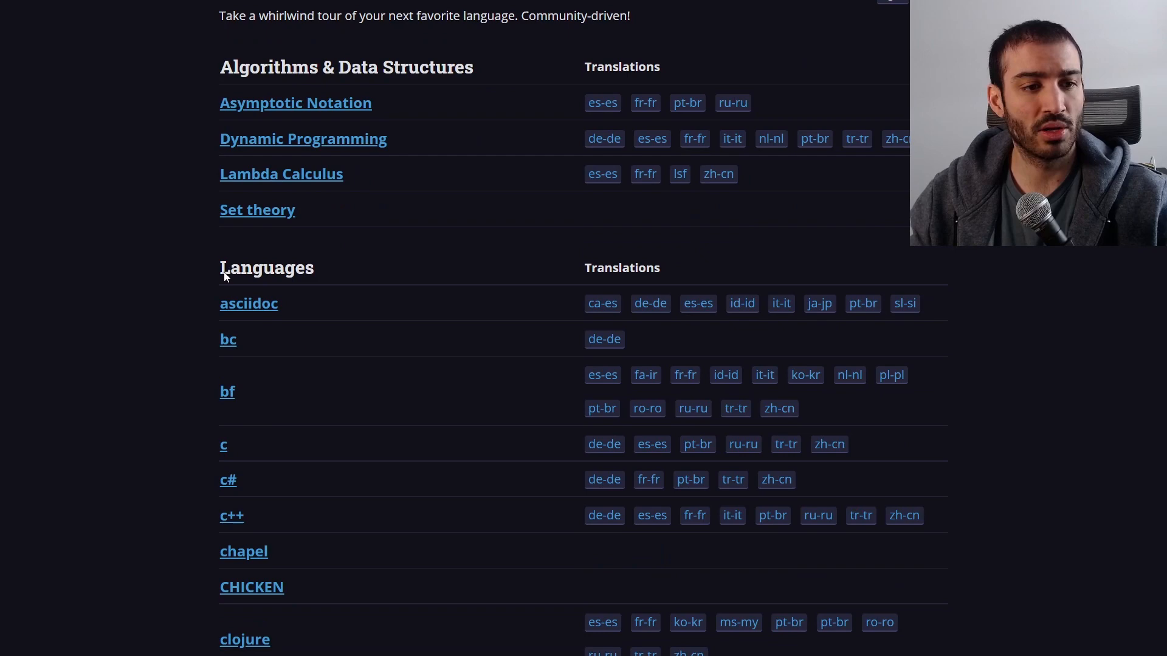
pyautogui.moveTo(131, 314)
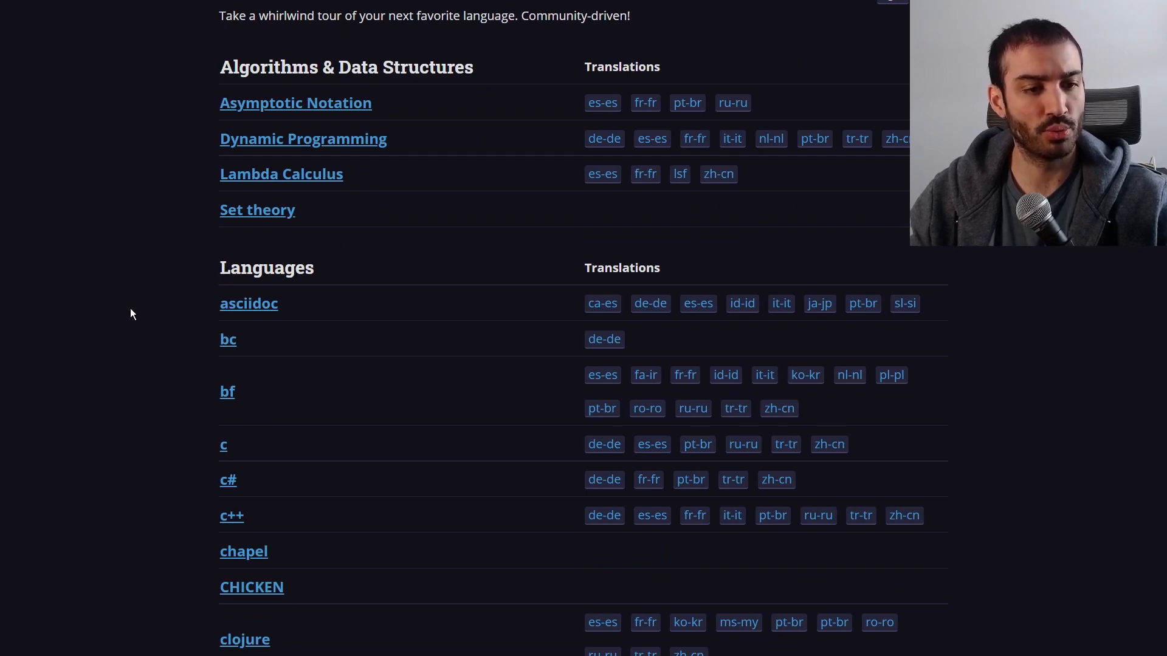
pyautogui.scroll(-3)
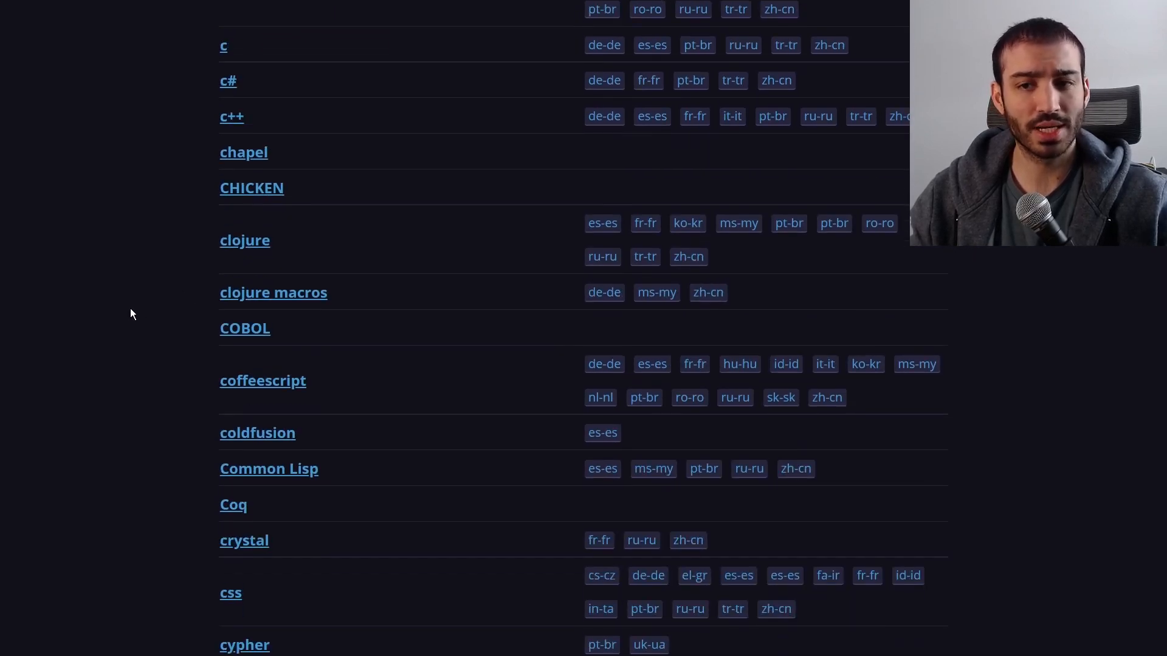
pyautogui.scroll(-3)
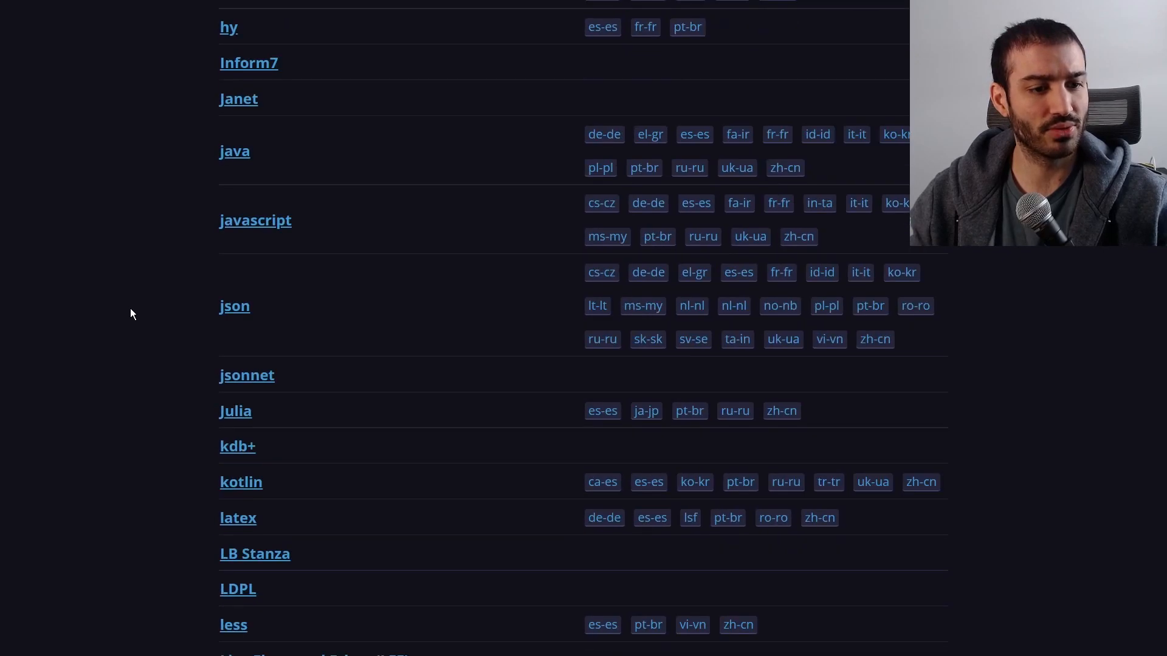
pyautogui.scroll(-3)
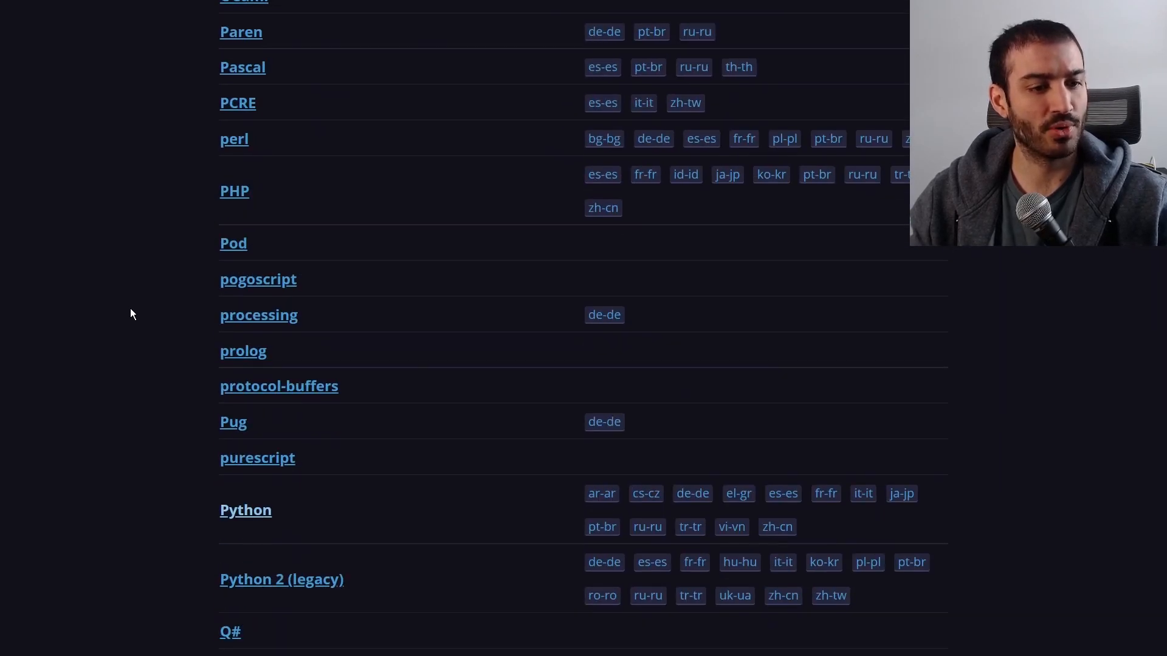
pyautogui.moveTo(245, 510)
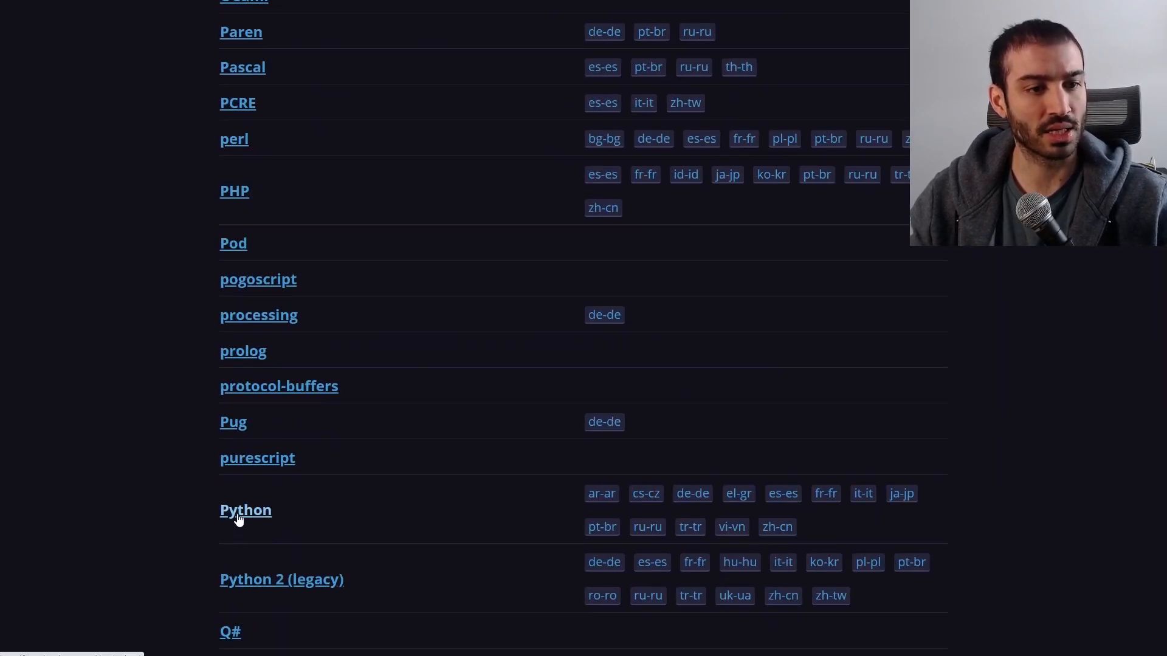
pyautogui.moveTo(233, 256)
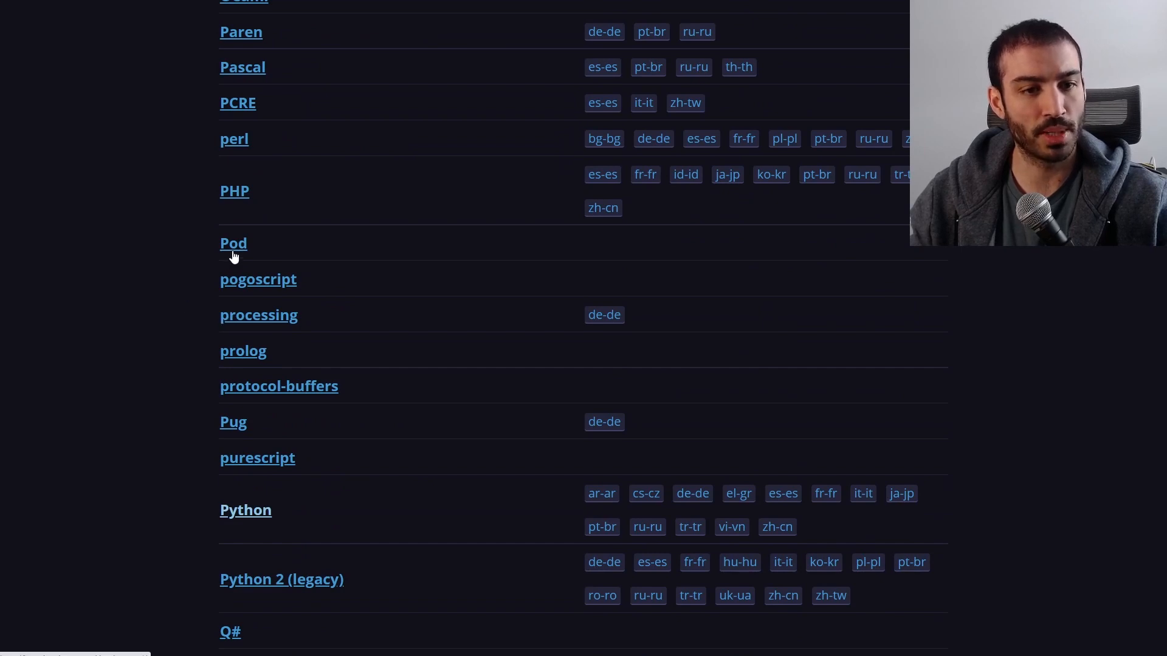
pyautogui.moveTo(610, 343)
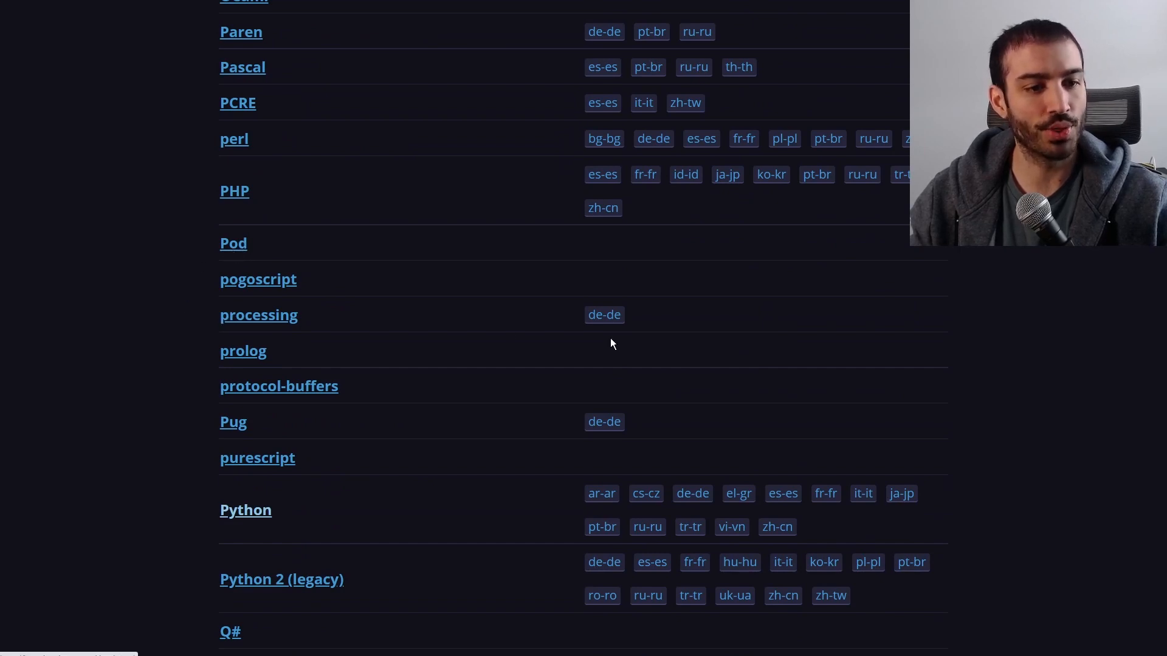
pyautogui.moveTo(738, 354)
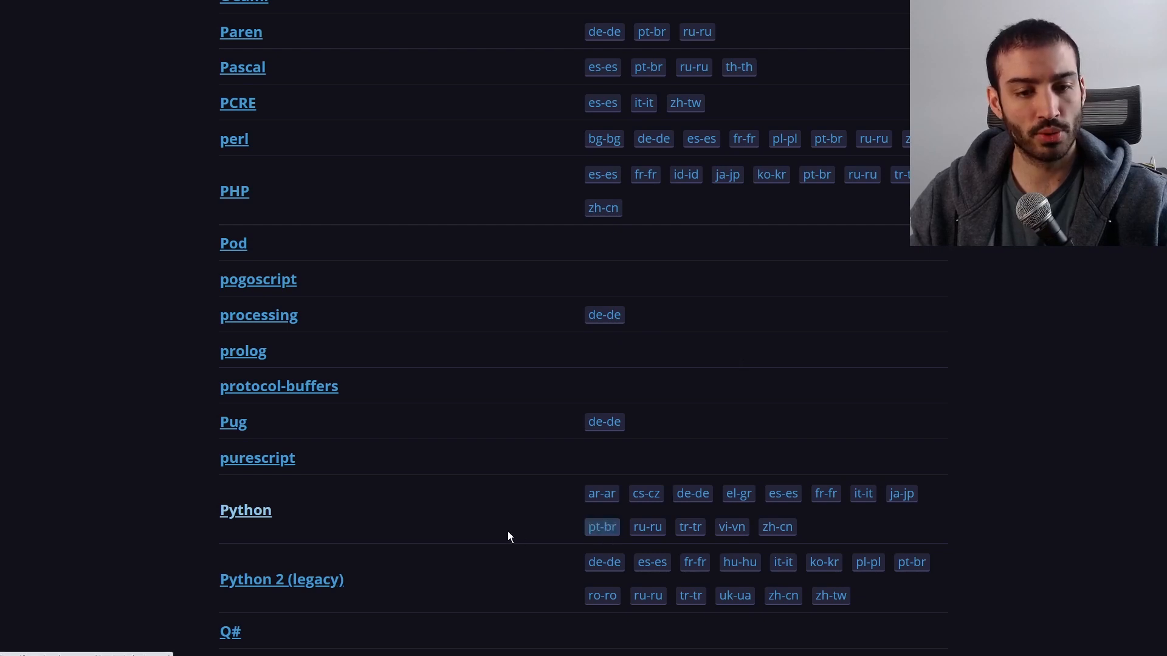
pyautogui.moveTo(276, 517)
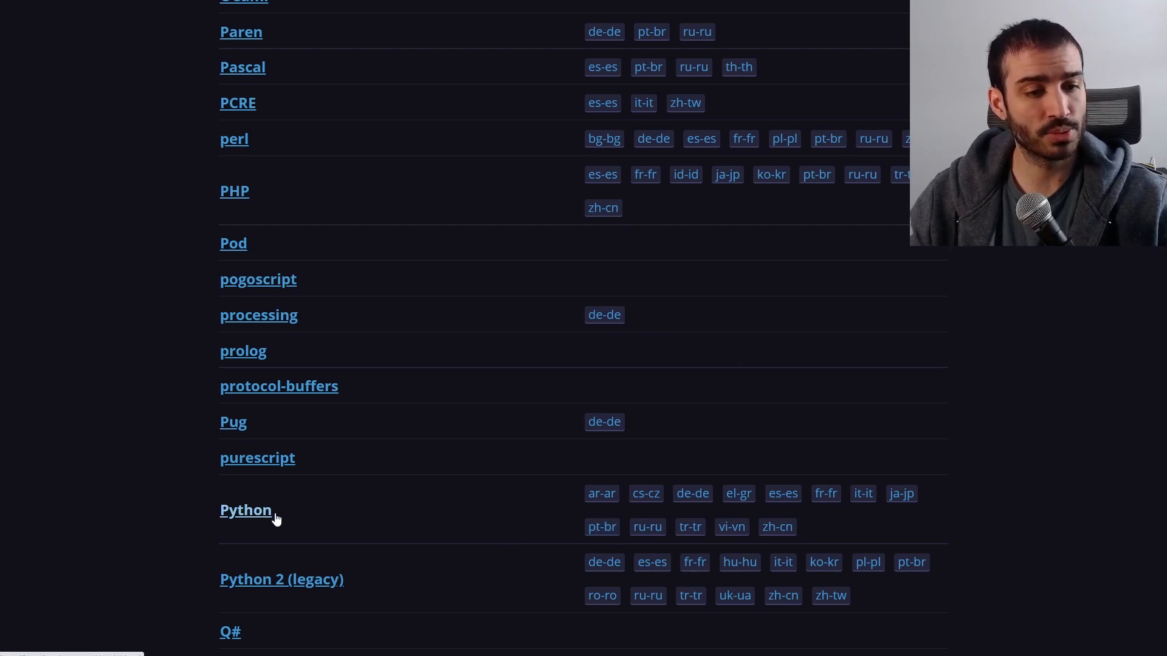
pyautogui.moveTo(454, 323)
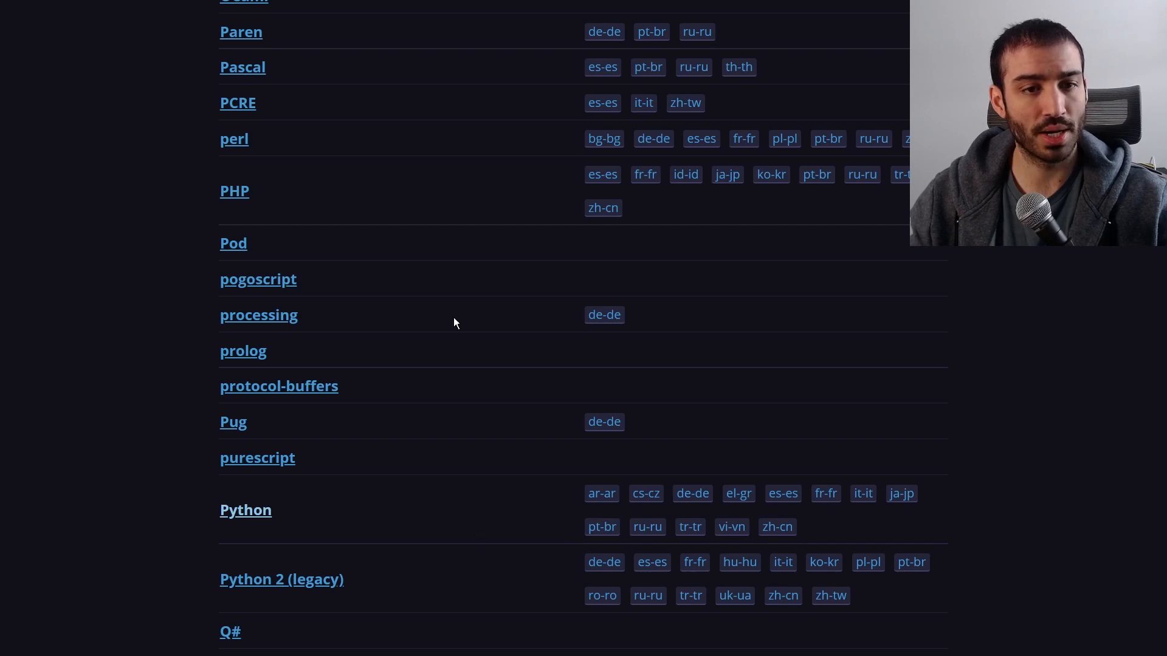
pyautogui.moveTo(259, 524)
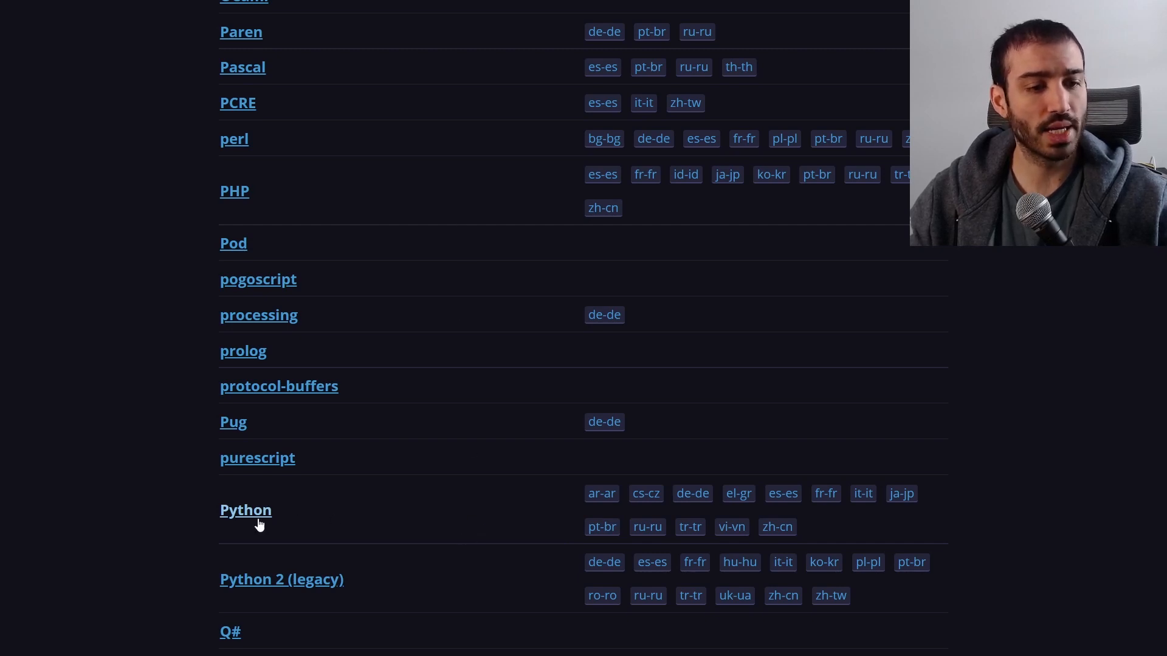
pyautogui.click(245, 510)
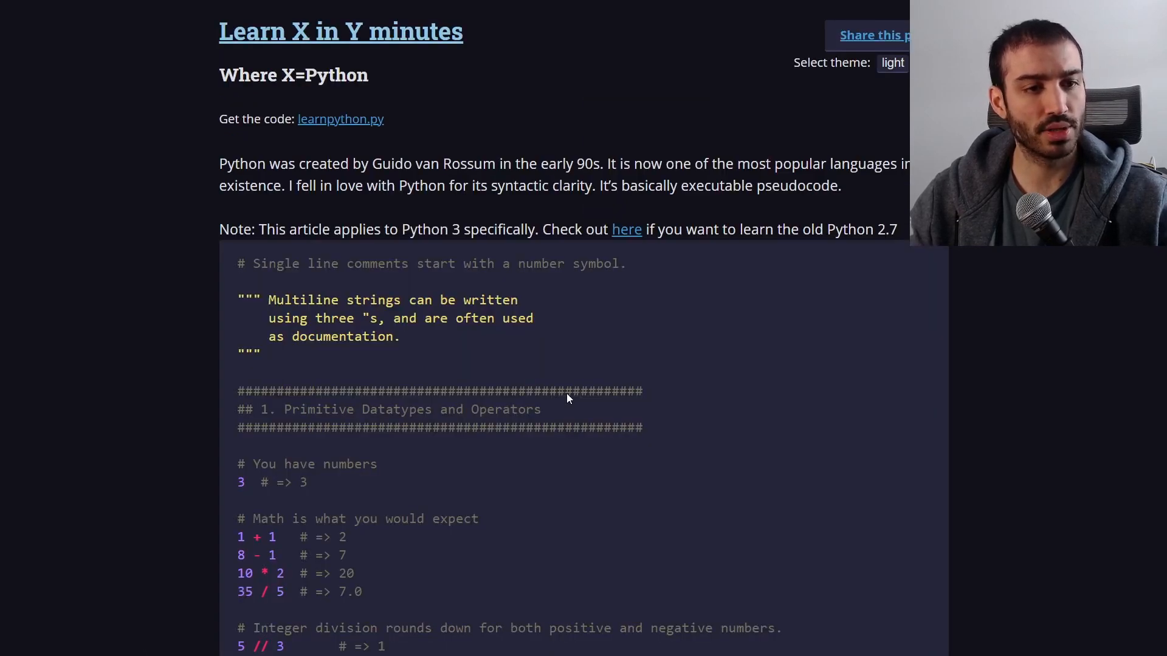
pyautogui.moveTo(428, 331)
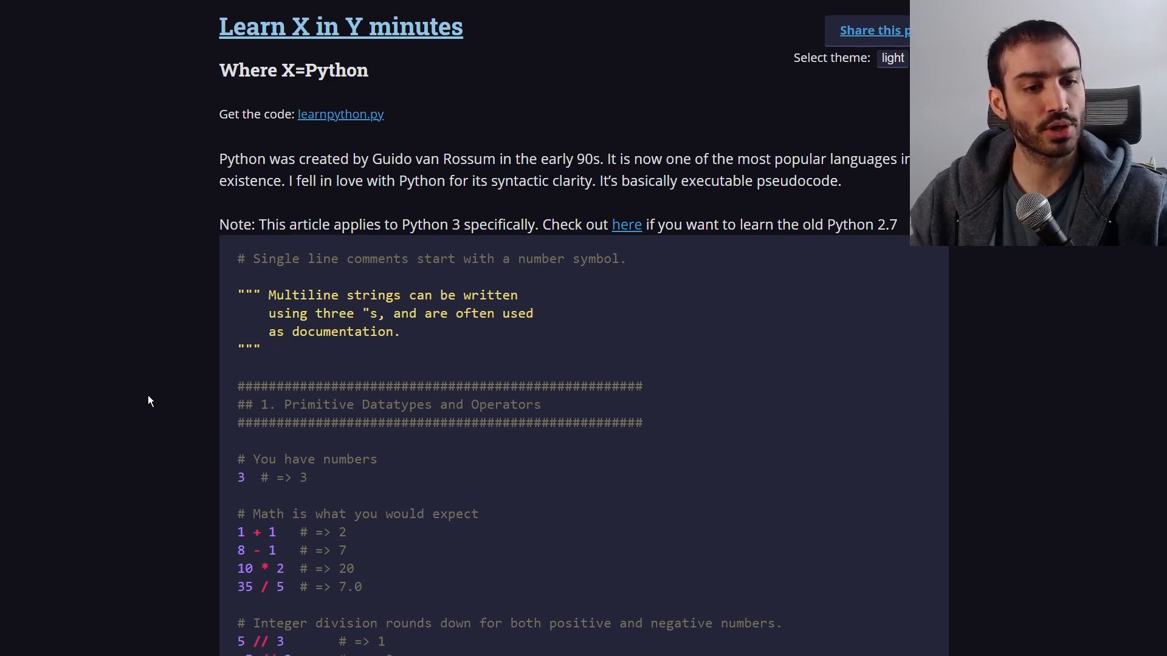
pyautogui.scroll(-3)
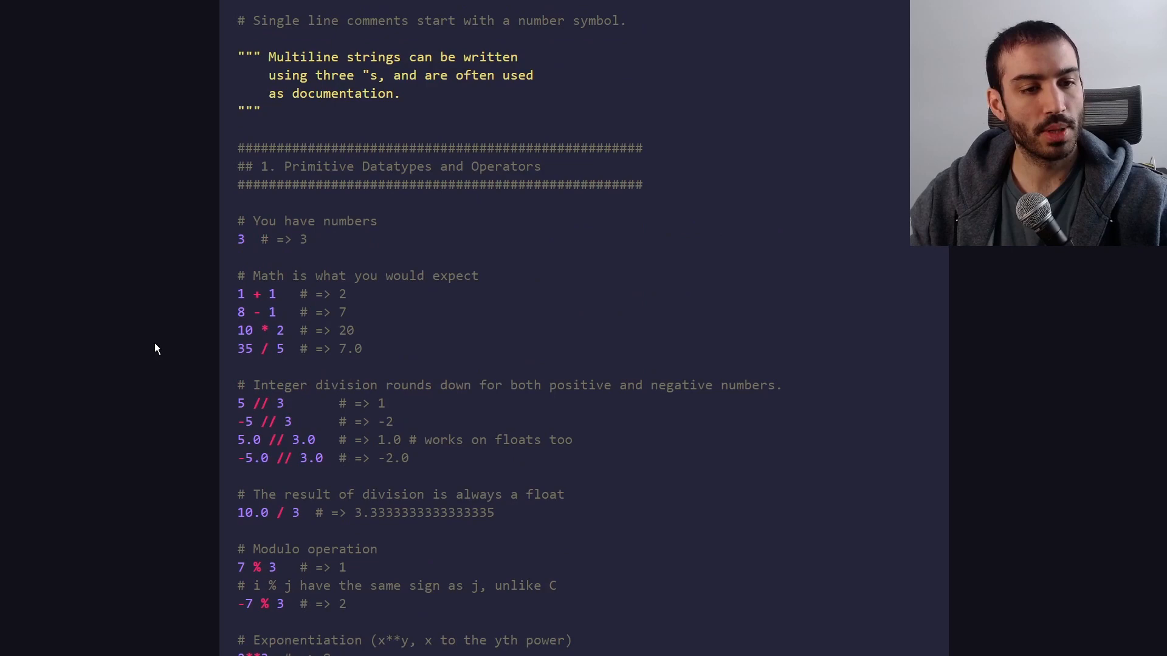
pyautogui.scroll(-3)
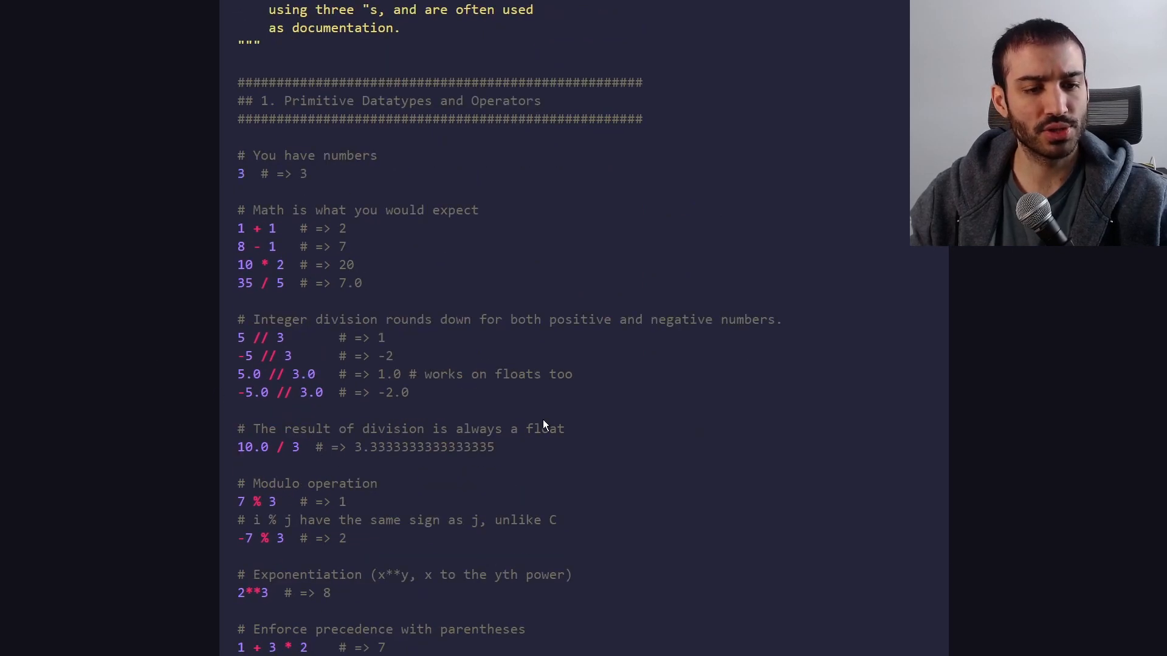
pyautogui.scroll(-3)
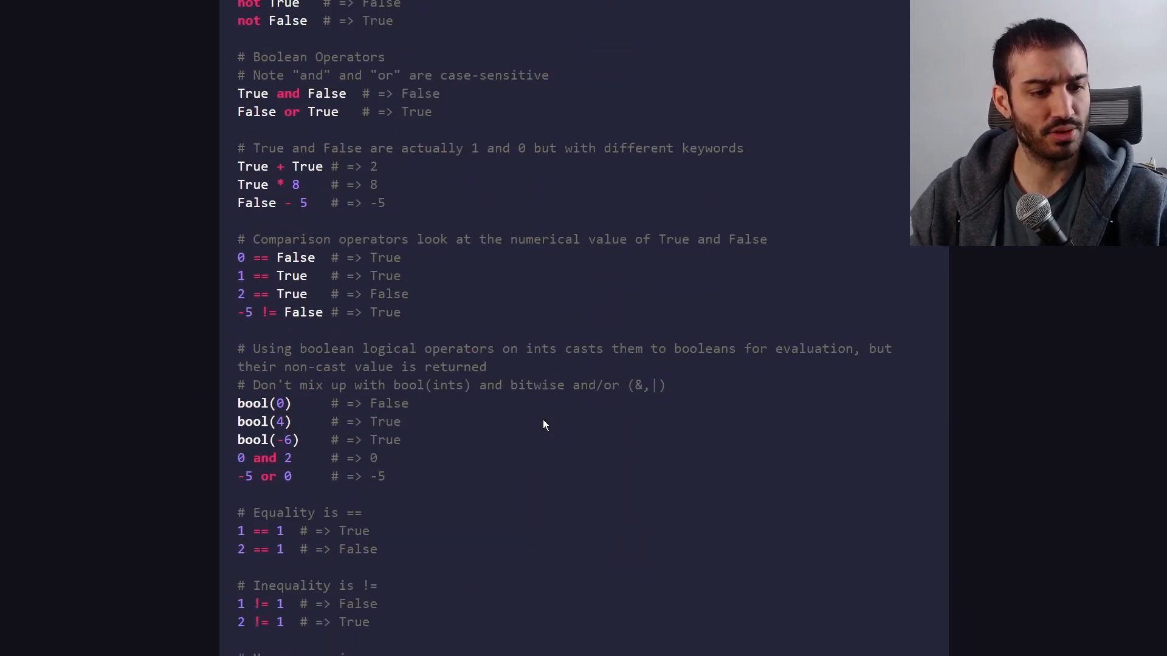
pyautogui.scroll(-3)
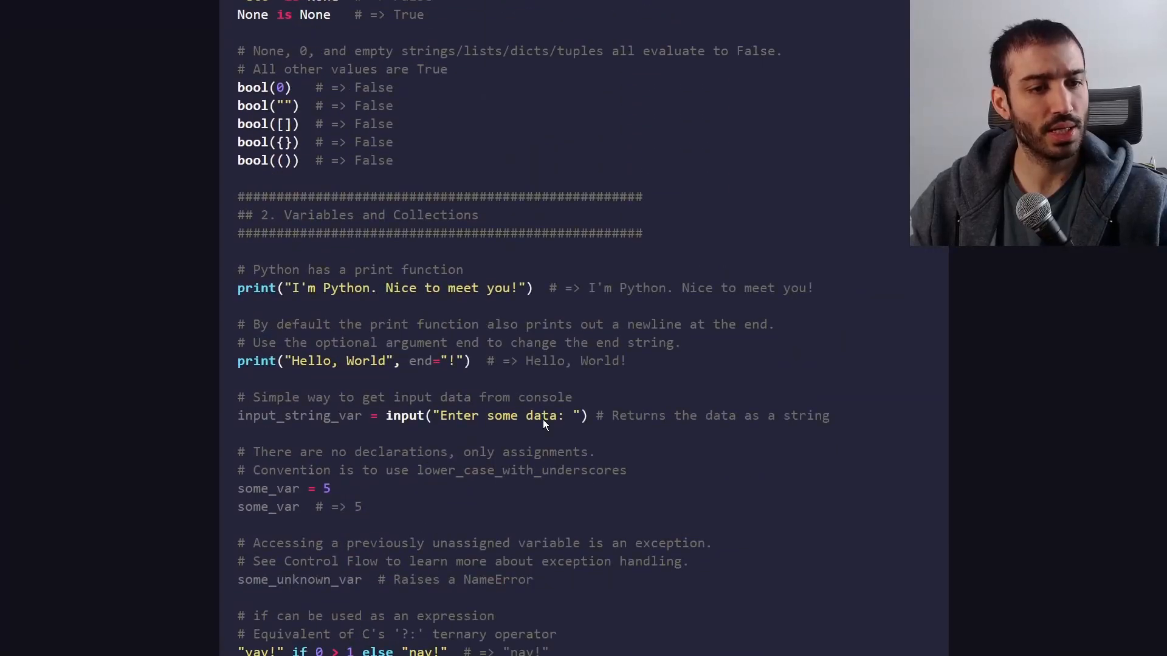
pyautogui.scroll(-3)
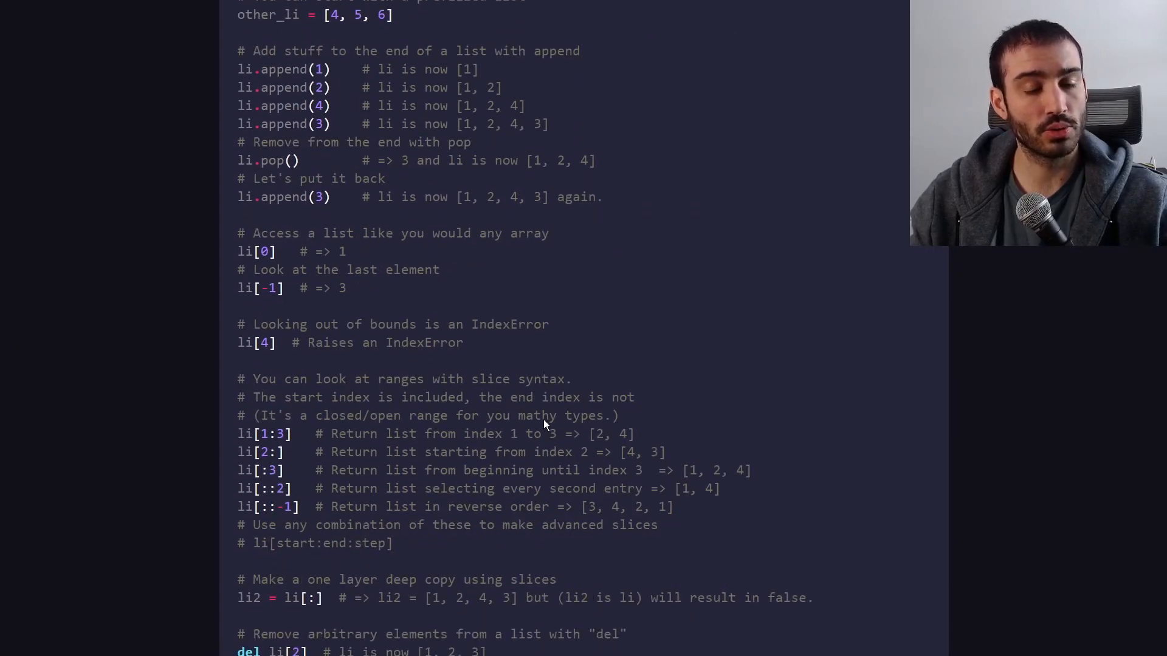
pyautogui.scroll(-3)
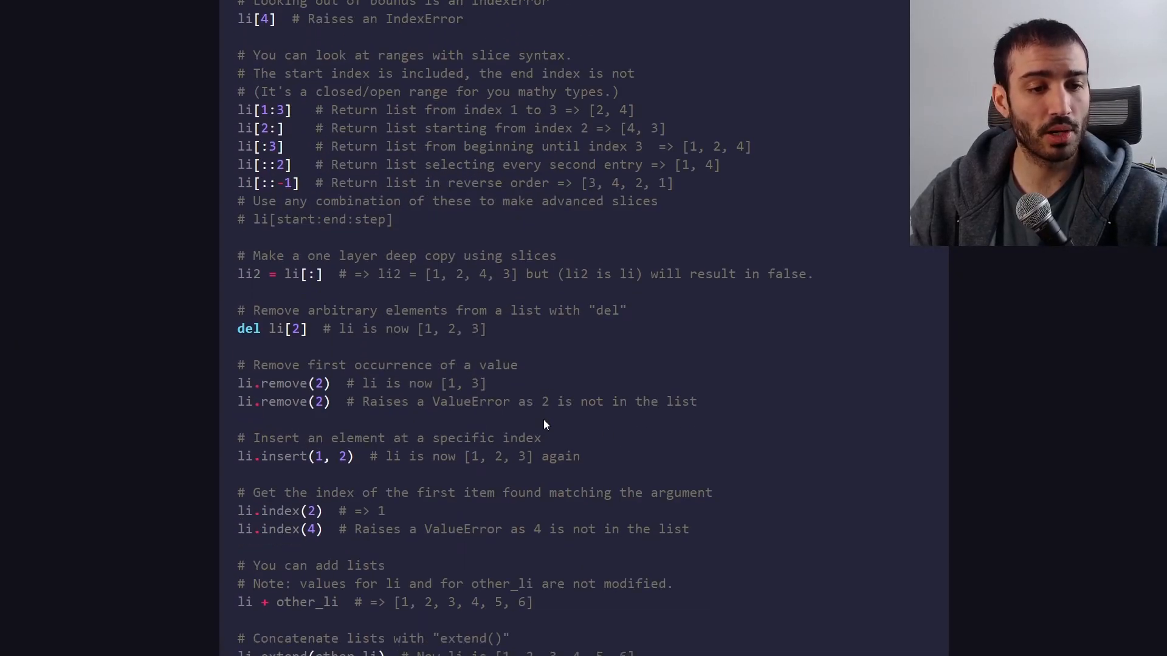
pyautogui.scroll(-3)
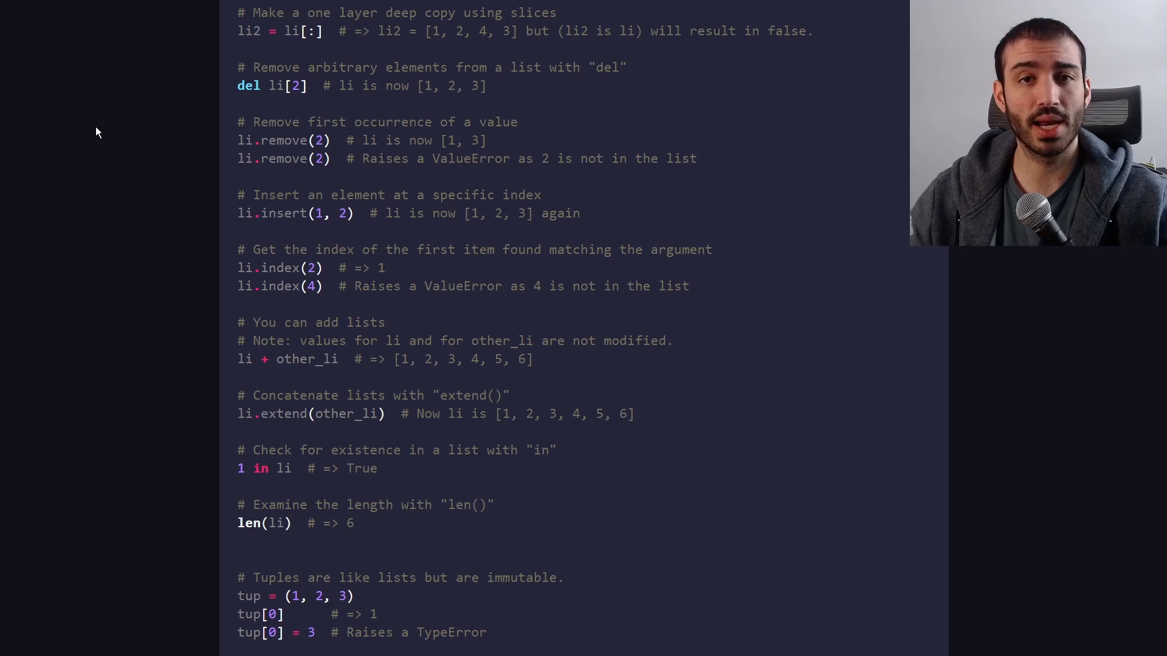
pyautogui.moveTo(99, 145)
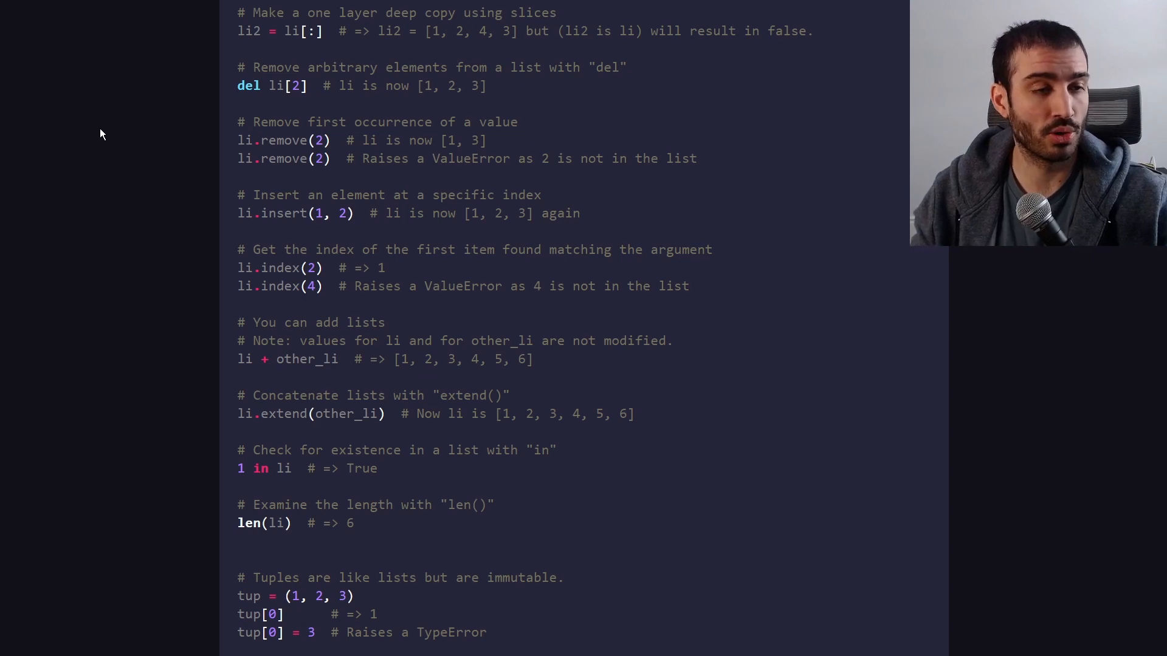
pyautogui.moveTo(439, 230)
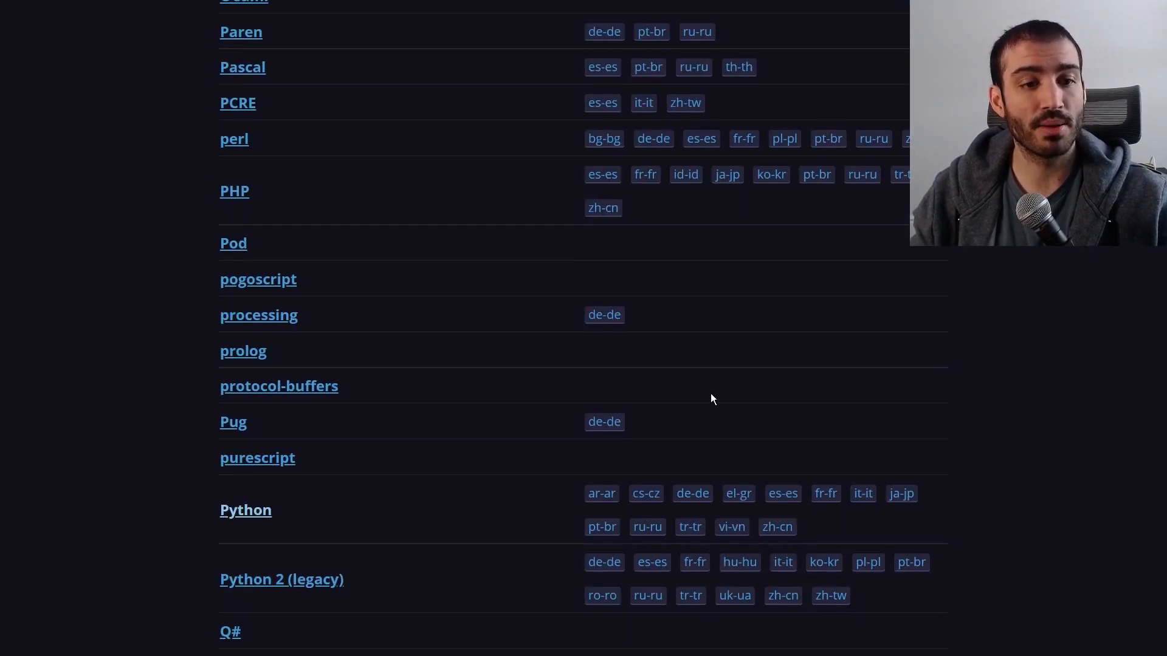
# - Scroll the Tools list down to vim and zfs and open the Vim cheat sheet
pyautogui.scroll(-3)
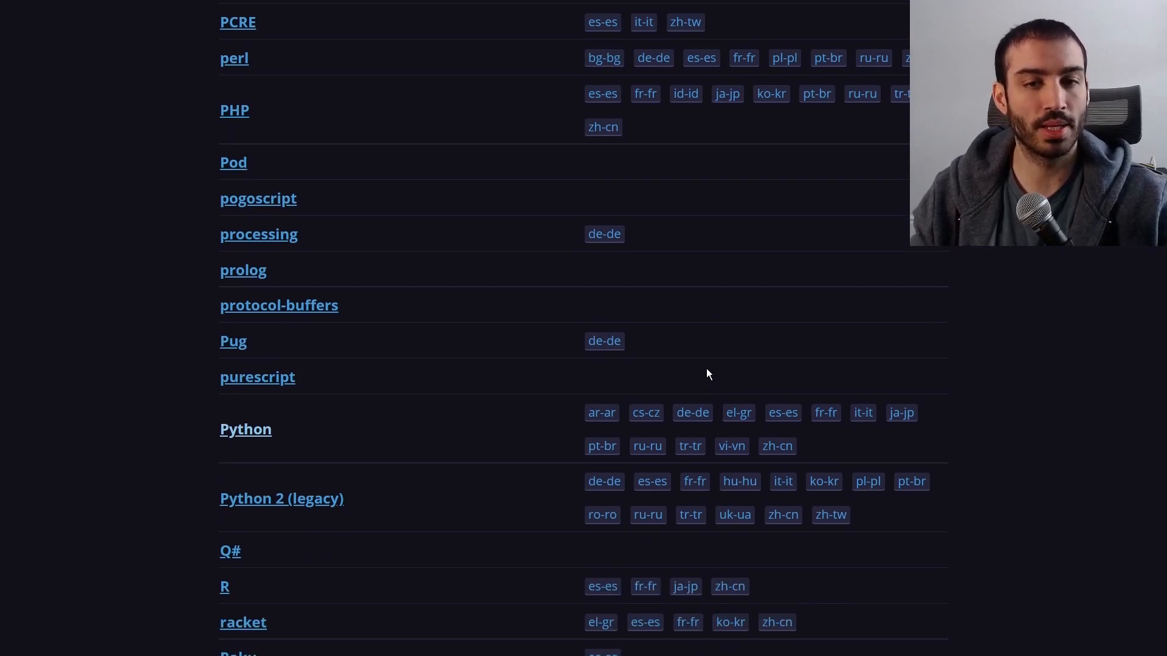
pyautogui.scroll(-3)
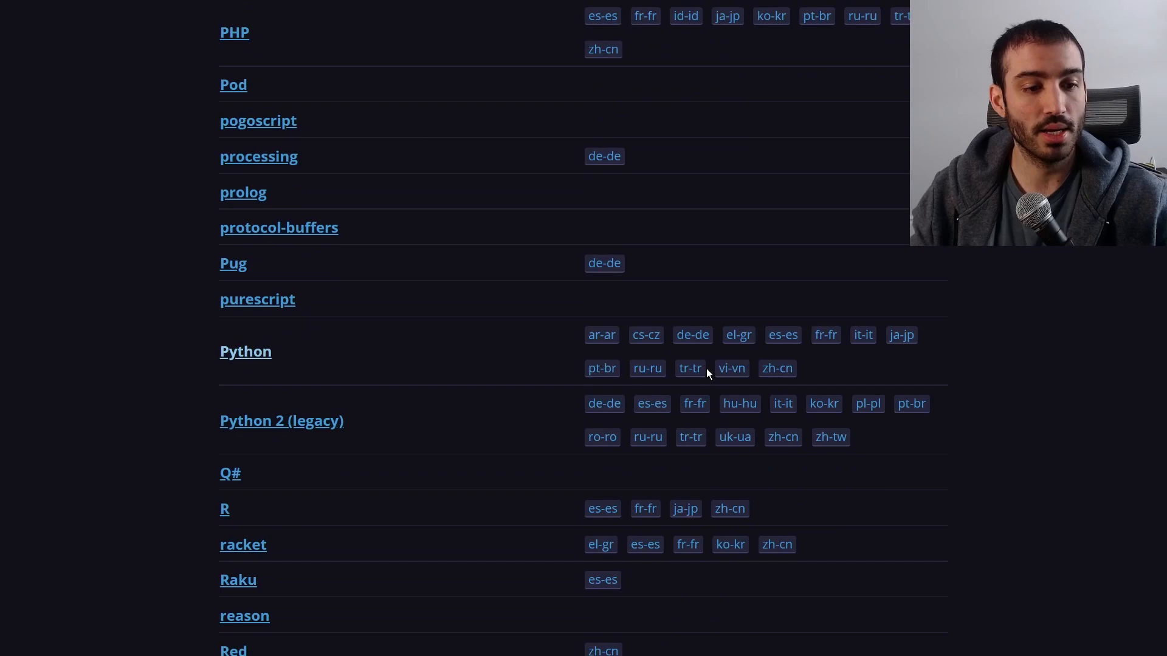
pyautogui.scroll(-3)
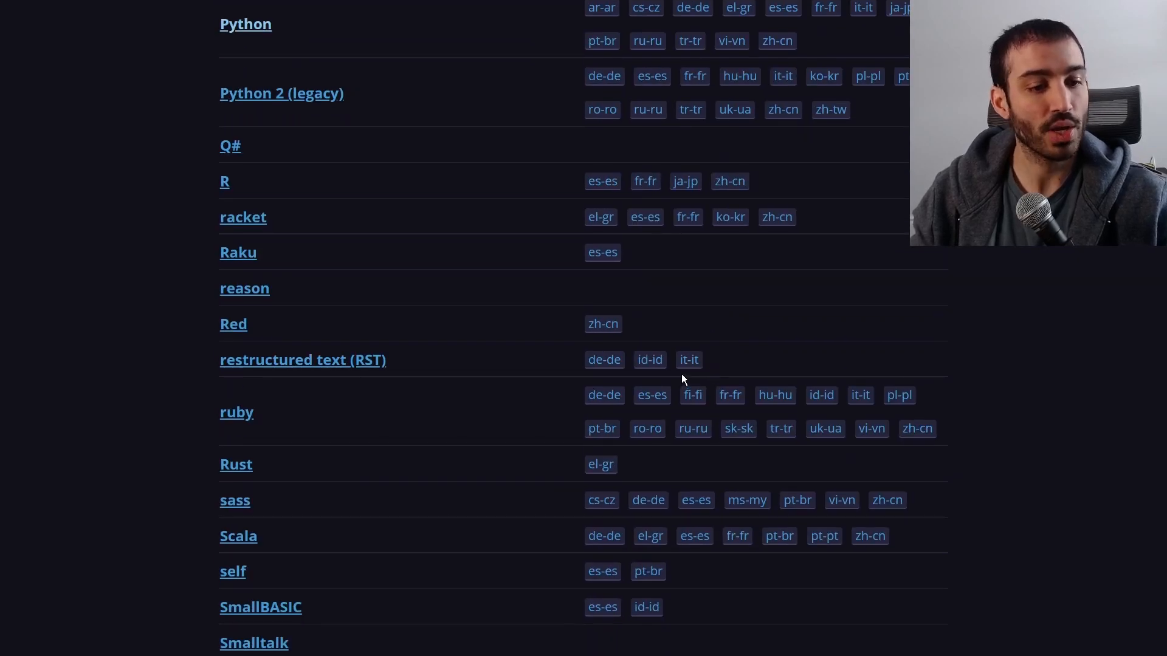
pyautogui.scroll(-3)
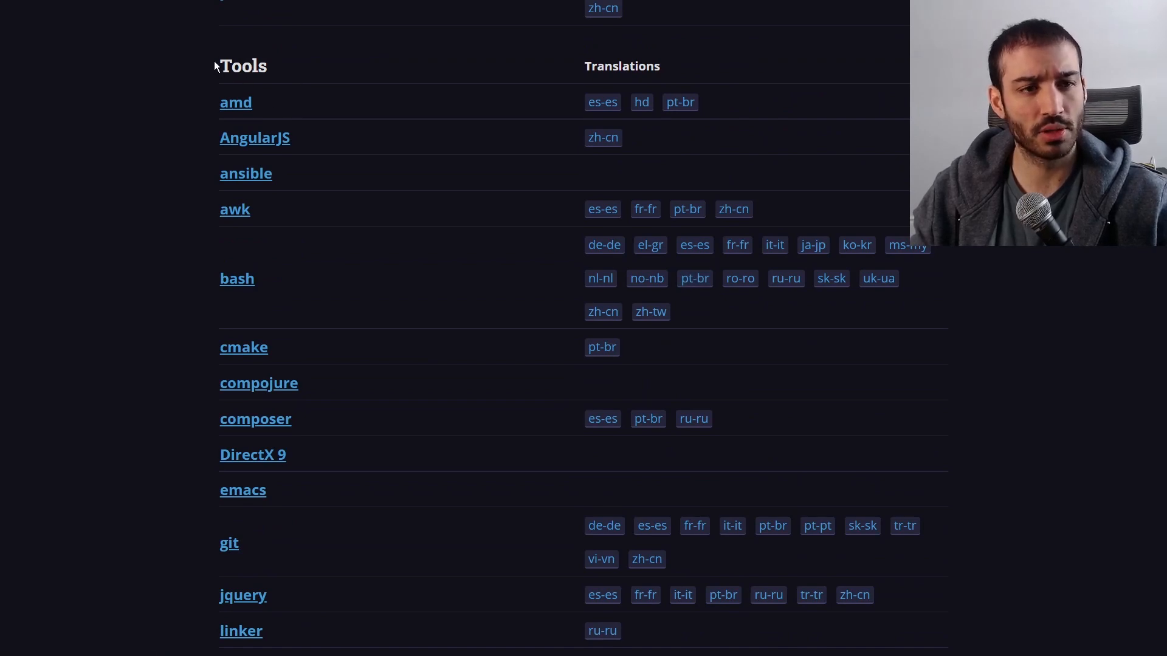
pyautogui.moveTo(457, 86)
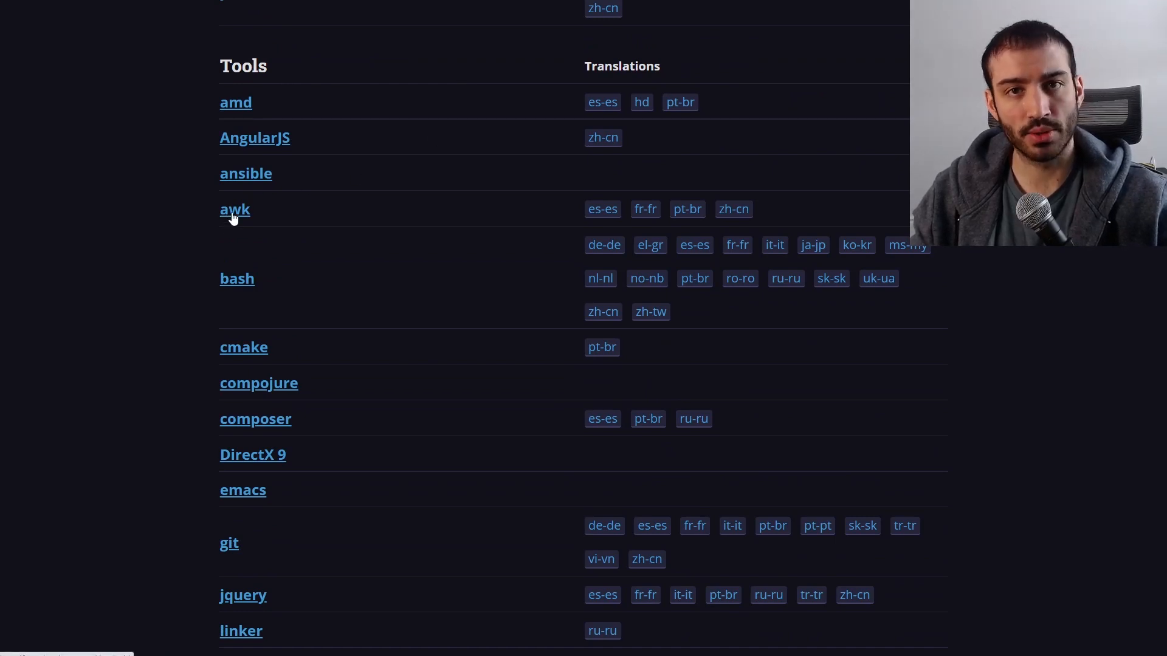
pyautogui.moveTo(239, 282)
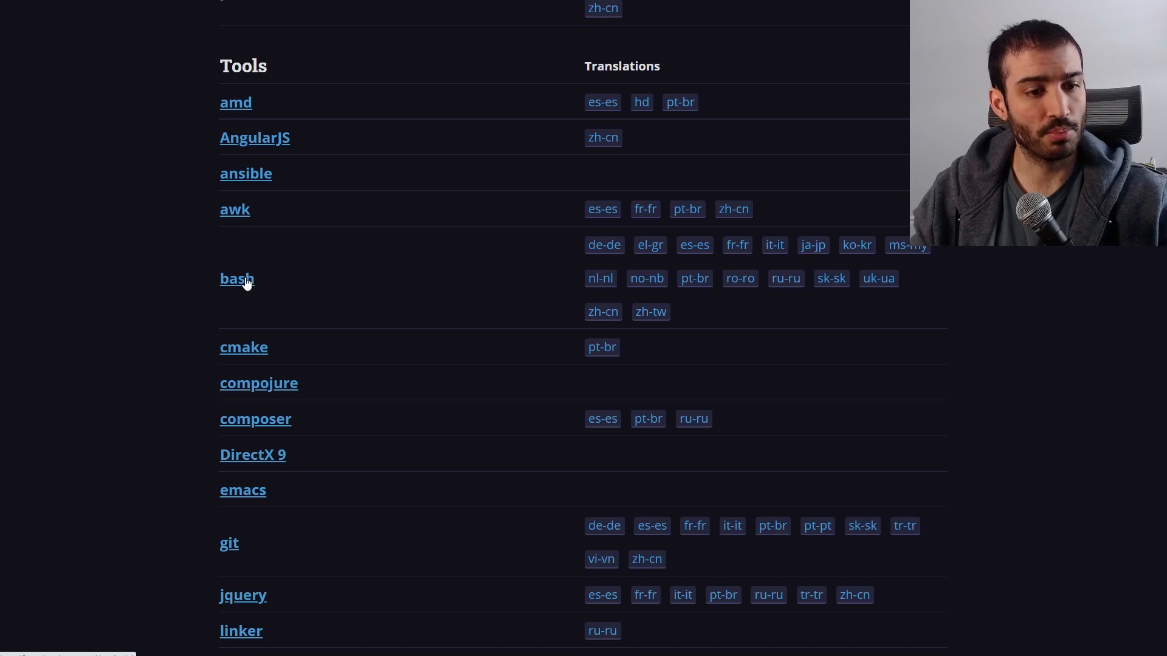
pyautogui.scroll(-3)
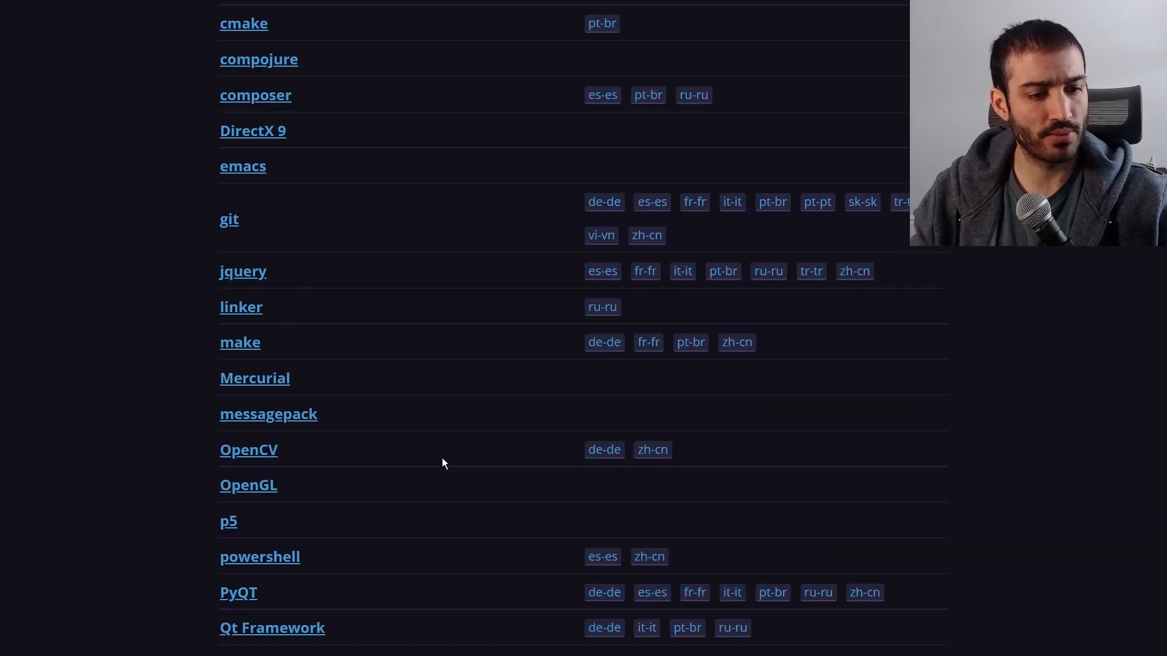
pyautogui.scroll(-3)
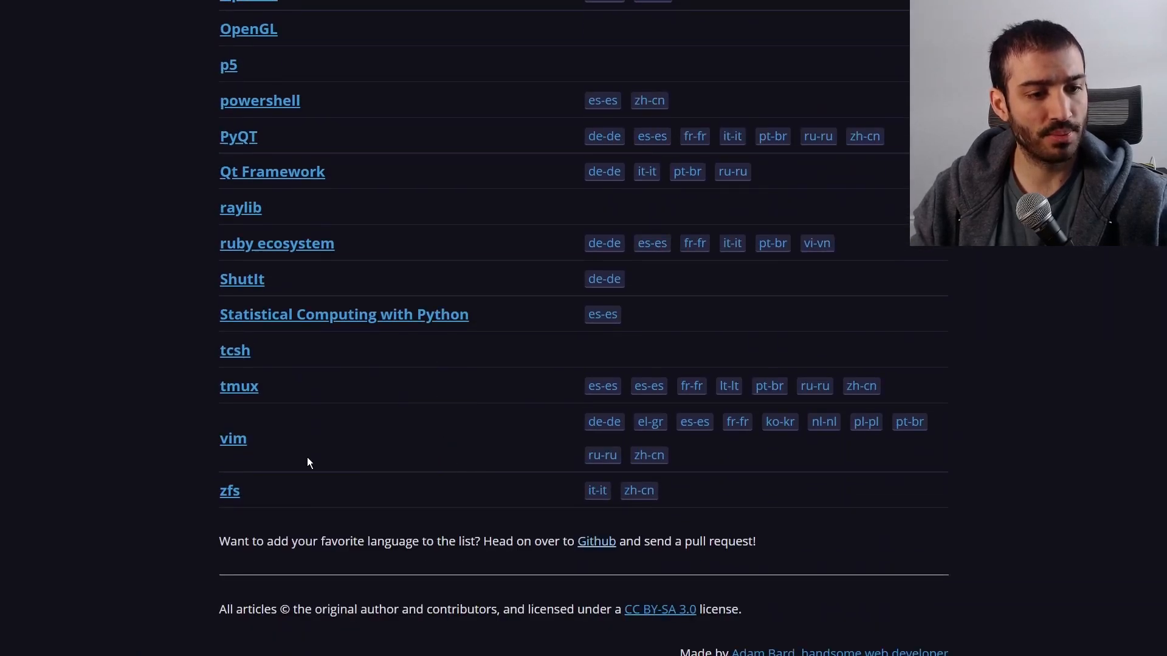
pyautogui.moveTo(309, 392)
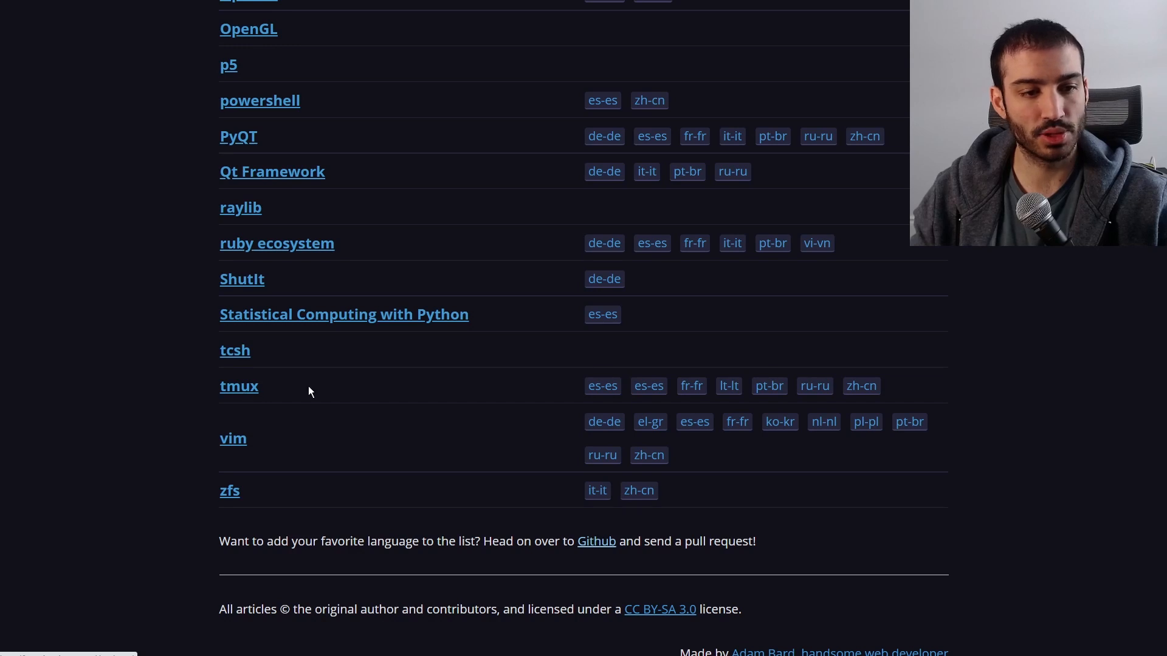
pyautogui.moveTo(298, 394)
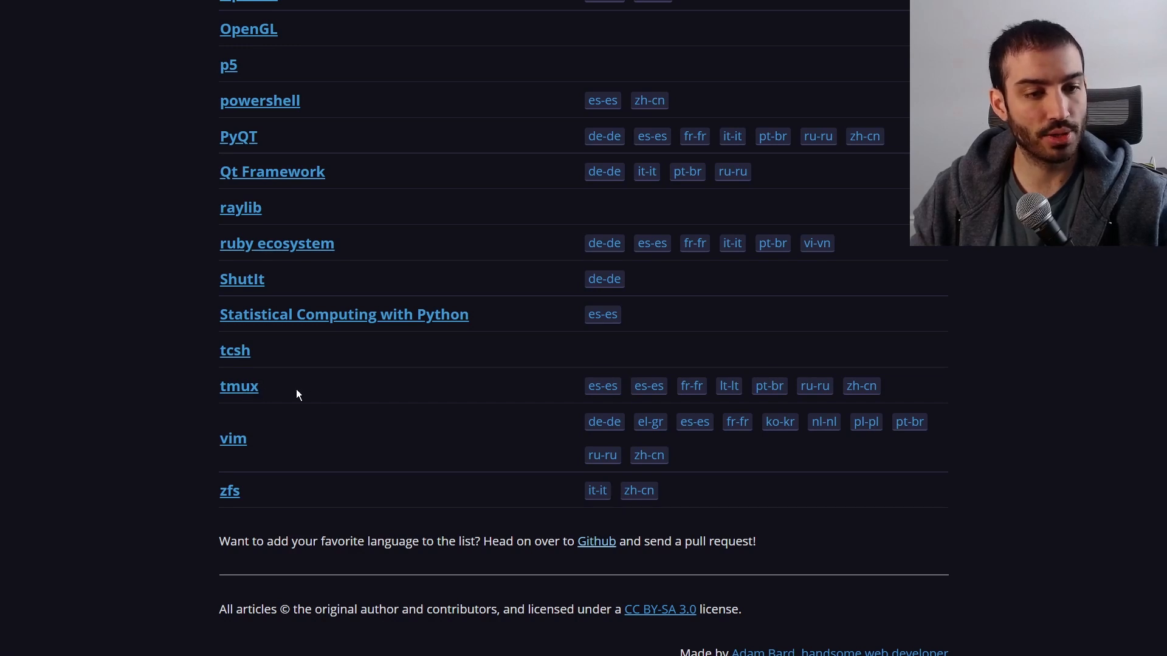
pyautogui.click(232, 438)
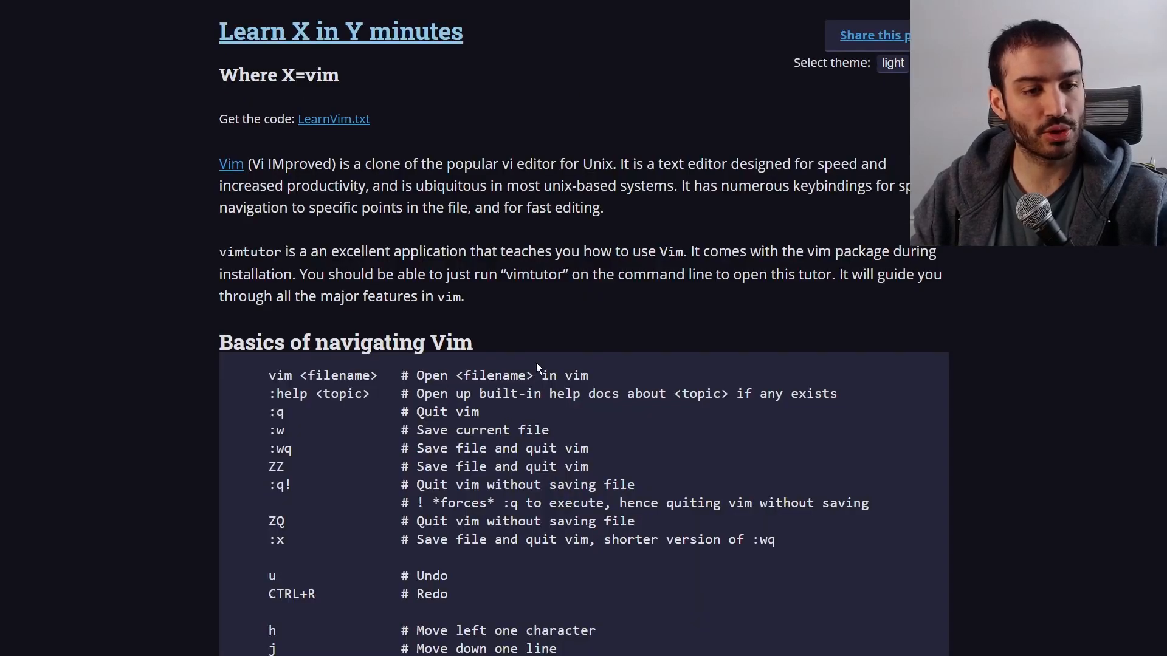
pyautogui.scroll(-3)
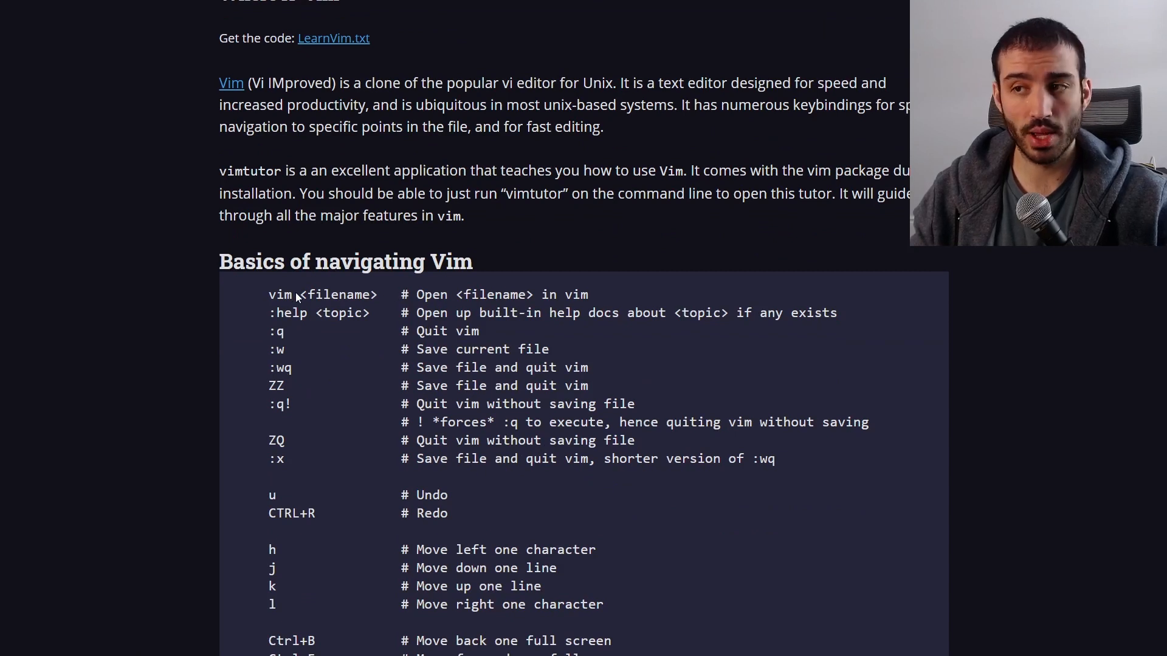
pyautogui.moveTo(159, 576)
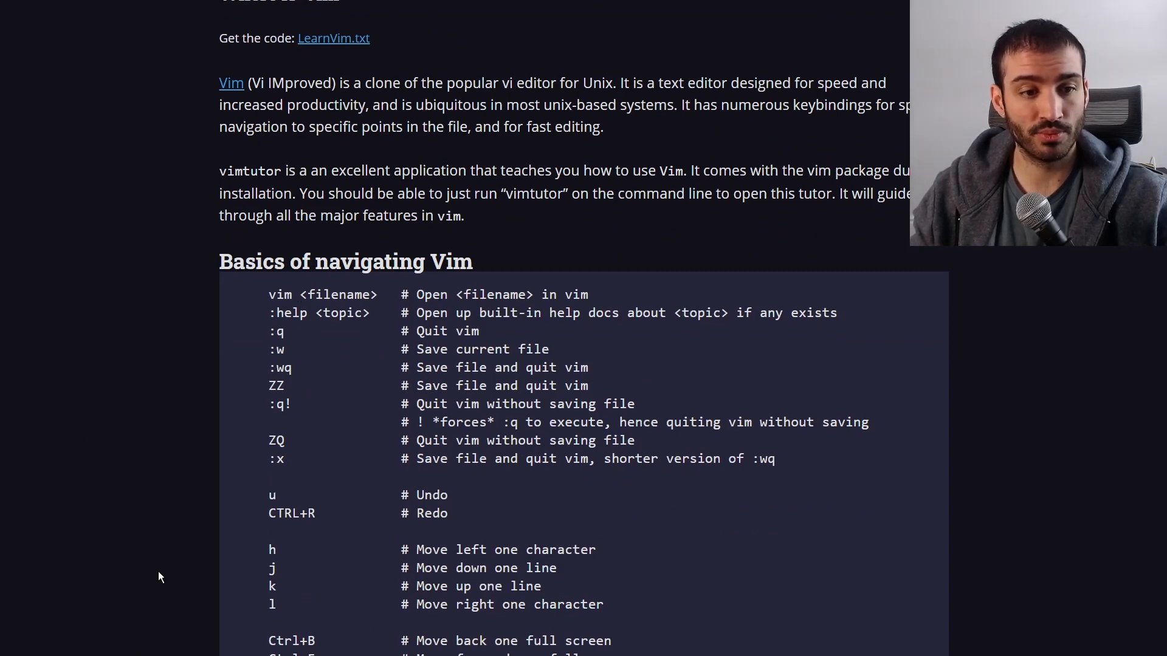
pyautogui.scroll(-3)
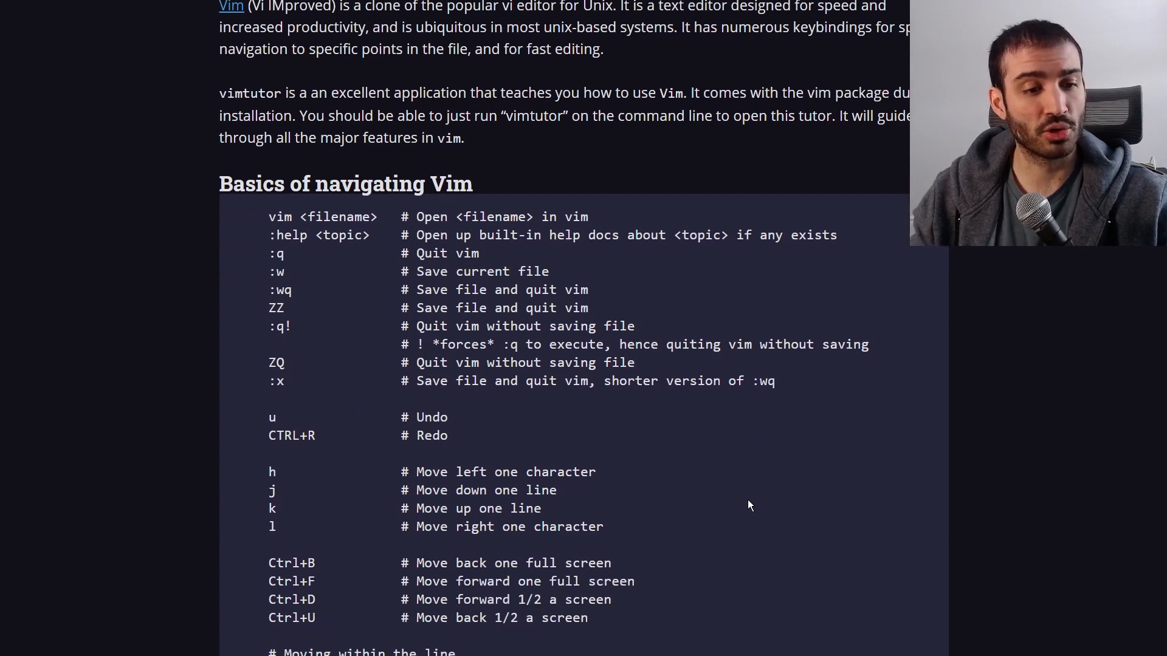
pyautogui.scroll(-3)
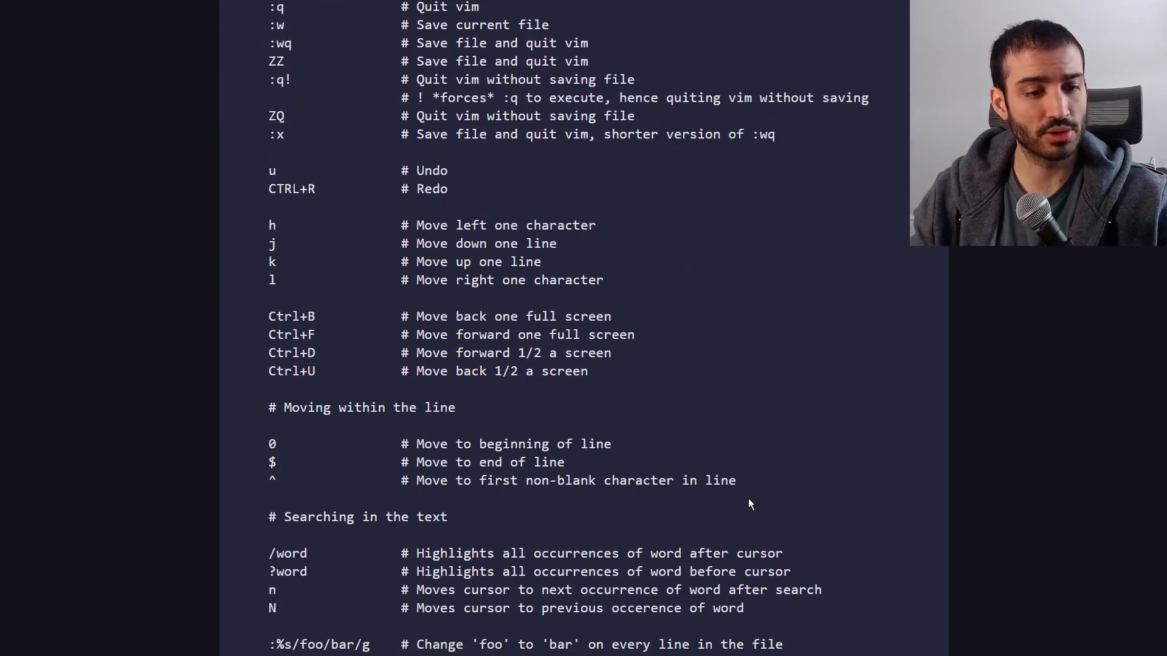
pyautogui.scroll(-3)
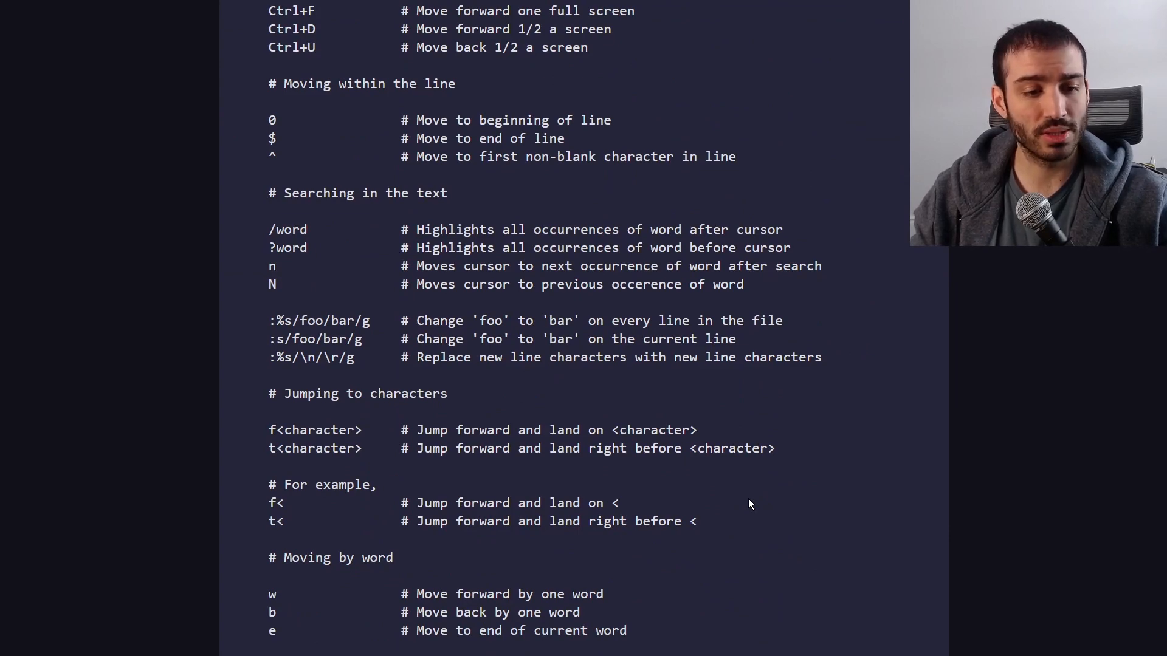
pyautogui.scroll(-3)
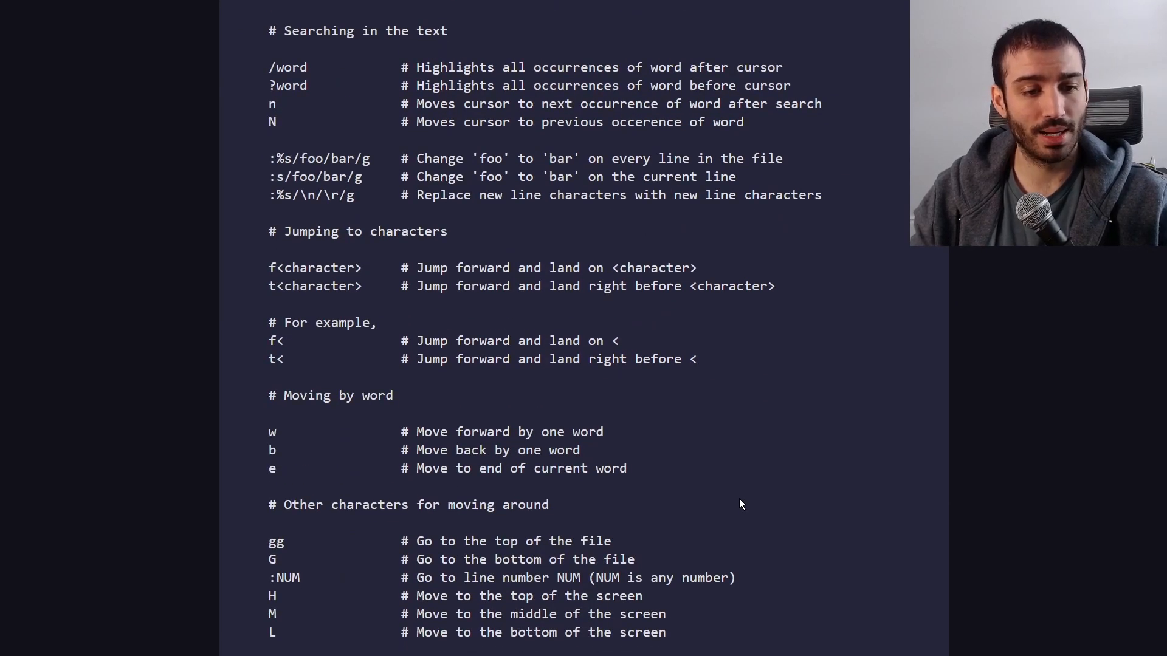
pyautogui.moveTo(457, 468)
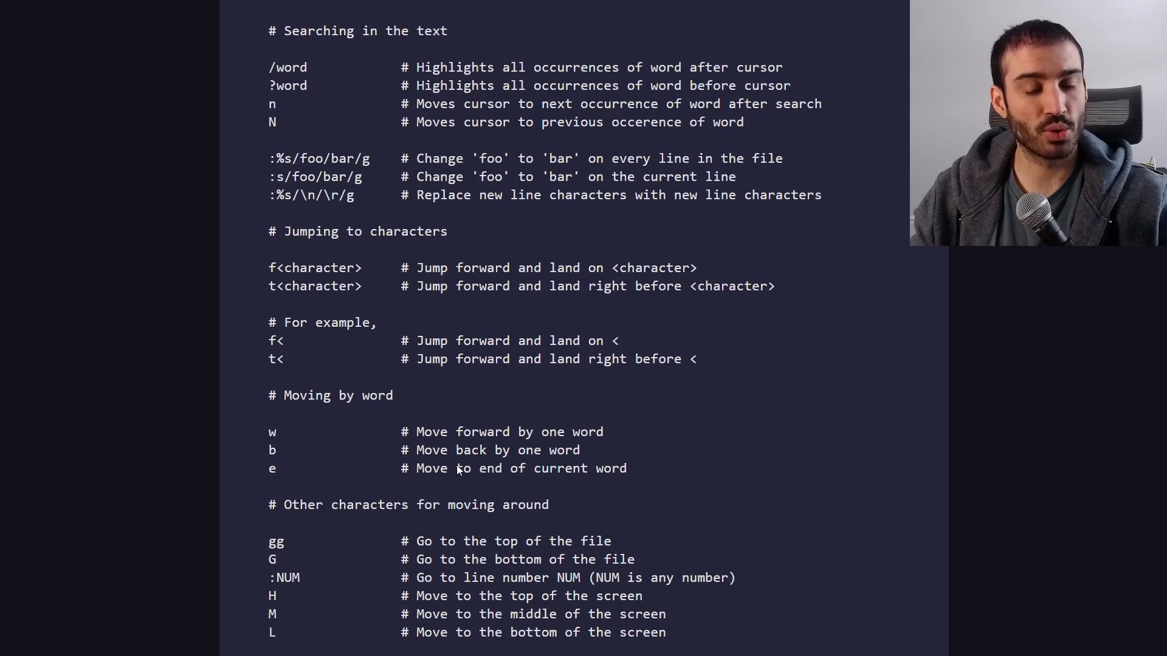
pyautogui.moveTo(458, 445)
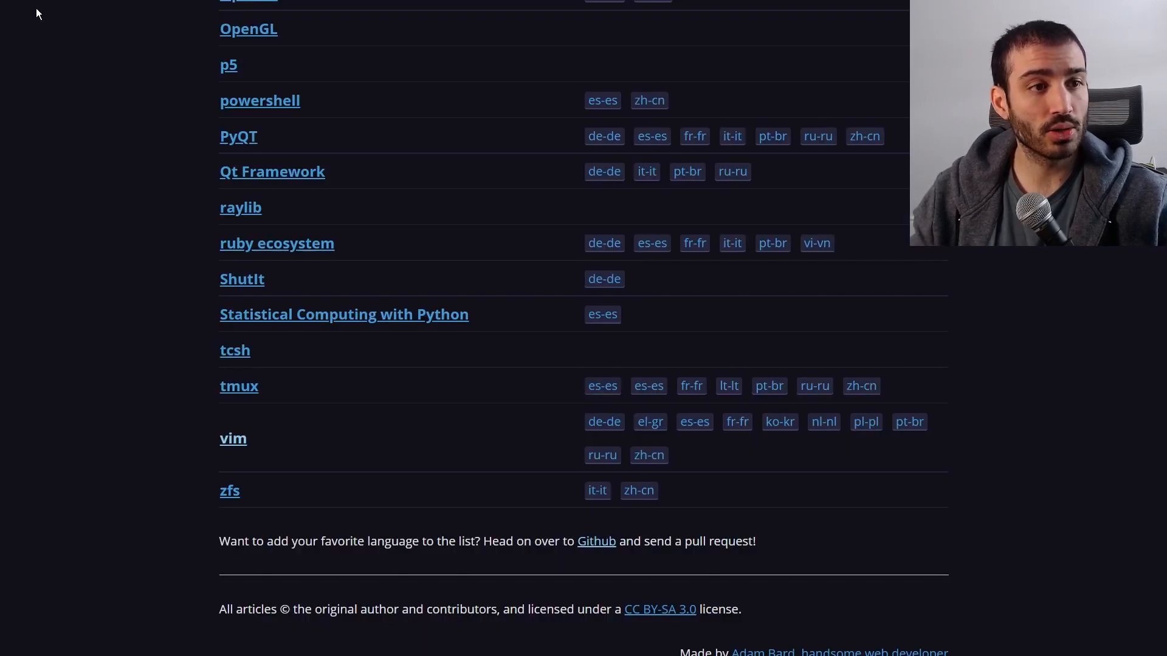
pyautogui.moveTo(642, 560)
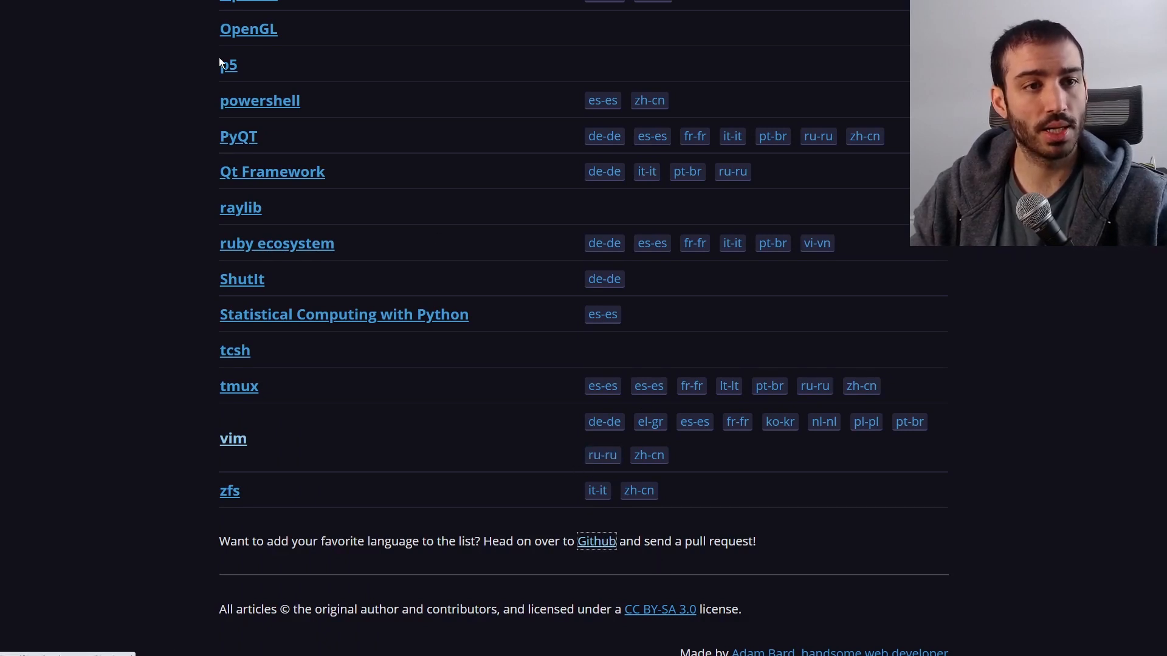
# - Open the learnxinyminutes-docs repository on GitHub and scroll through its translation folders
pyautogui.click(596, 540)
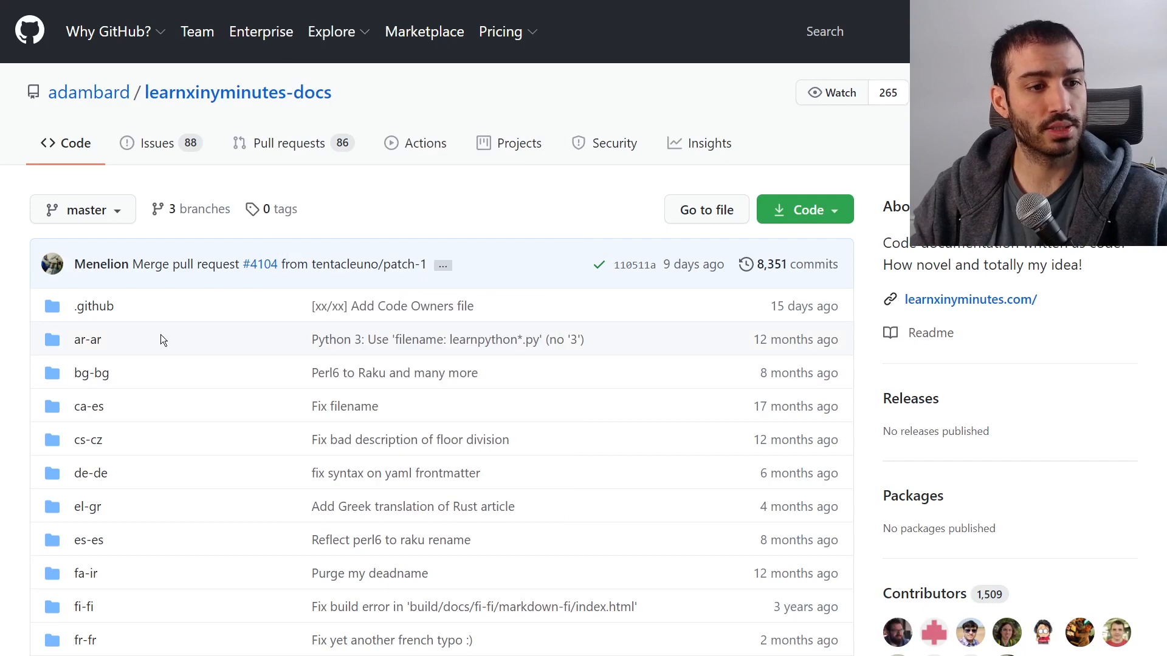
pyautogui.scroll(-3)
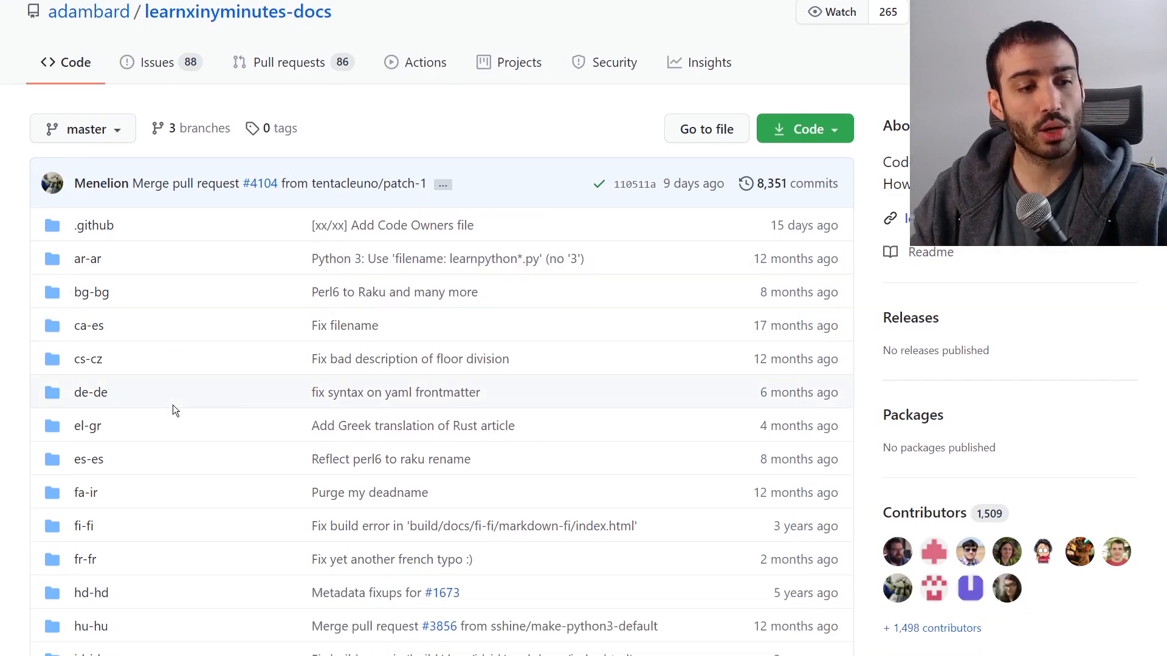
pyautogui.scroll(-3)
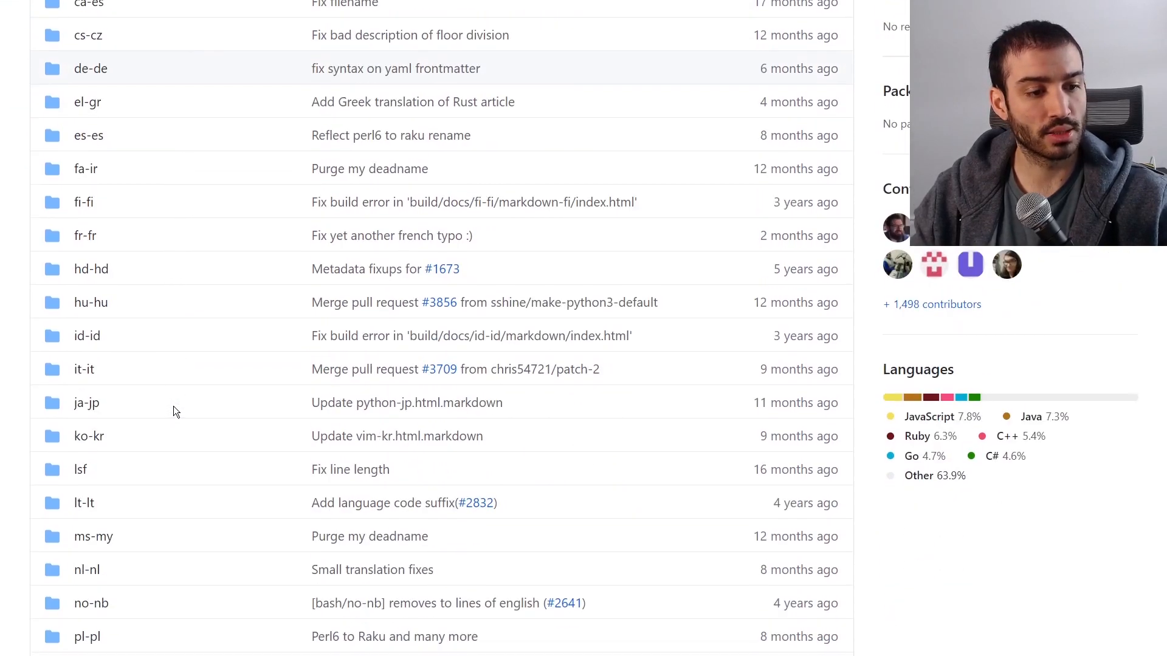
pyautogui.scroll(-3)
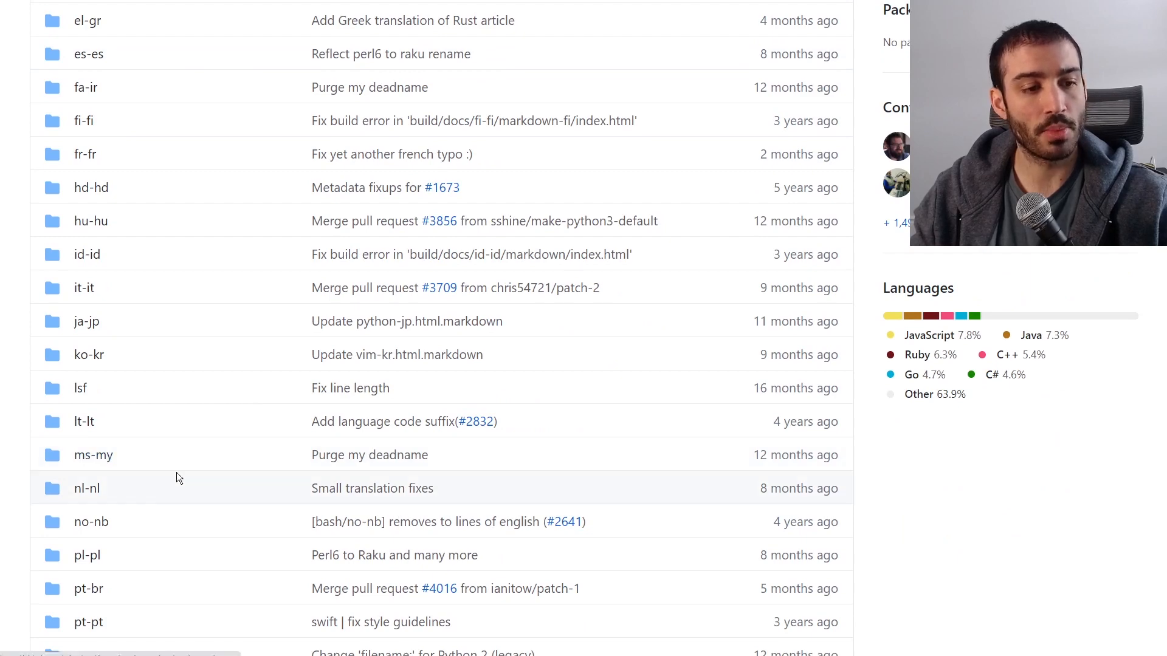
pyautogui.scroll(3)
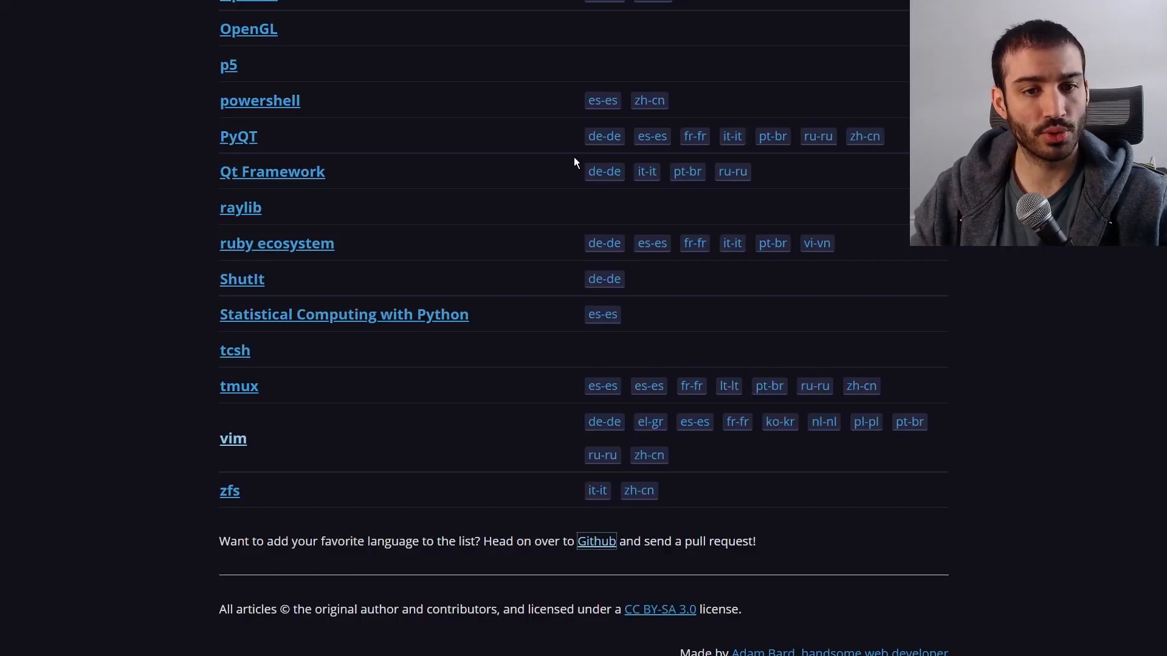
pyautogui.moveTo(627, 239)
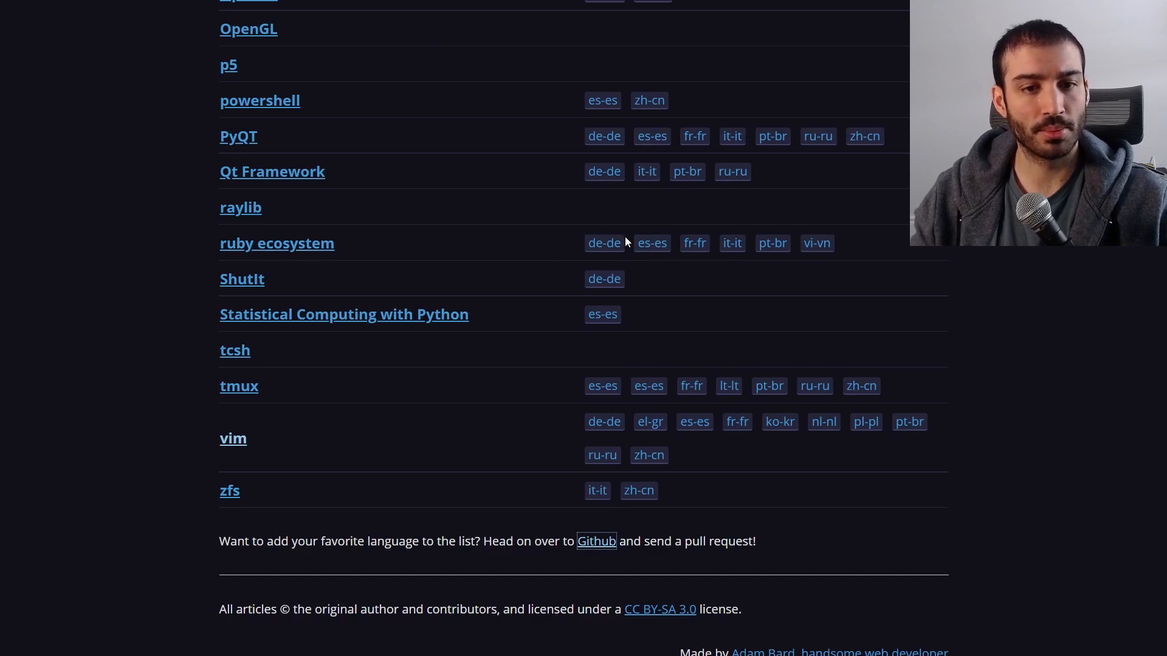
pyautogui.moveTo(626, 259)
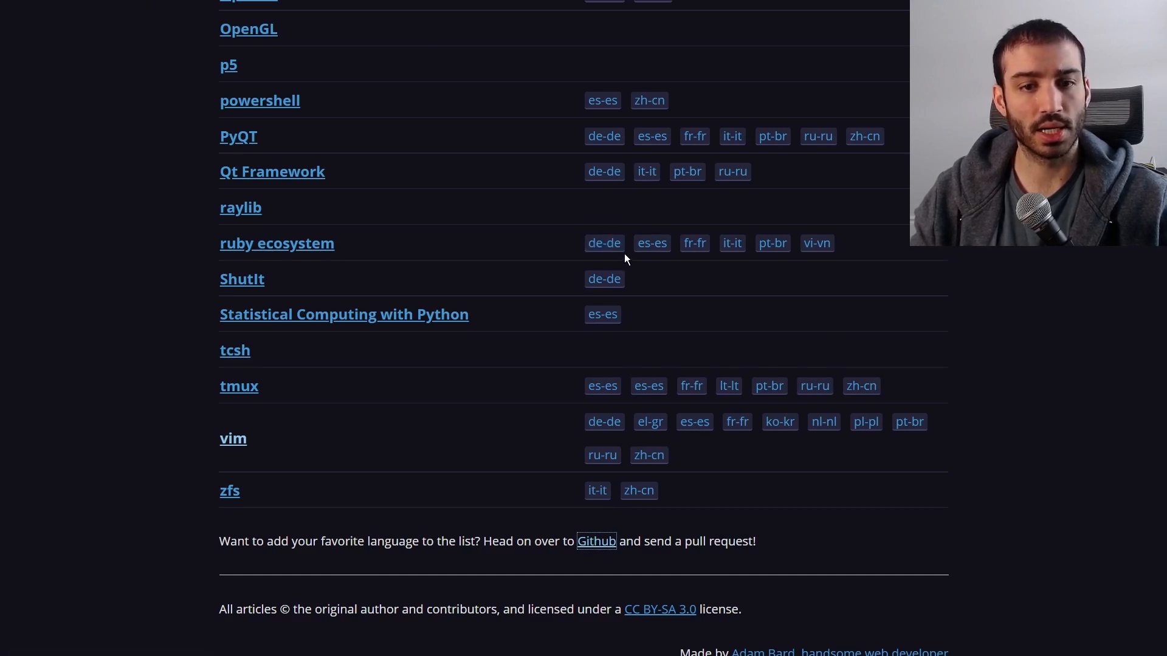
pyautogui.moveTo(885, 445)
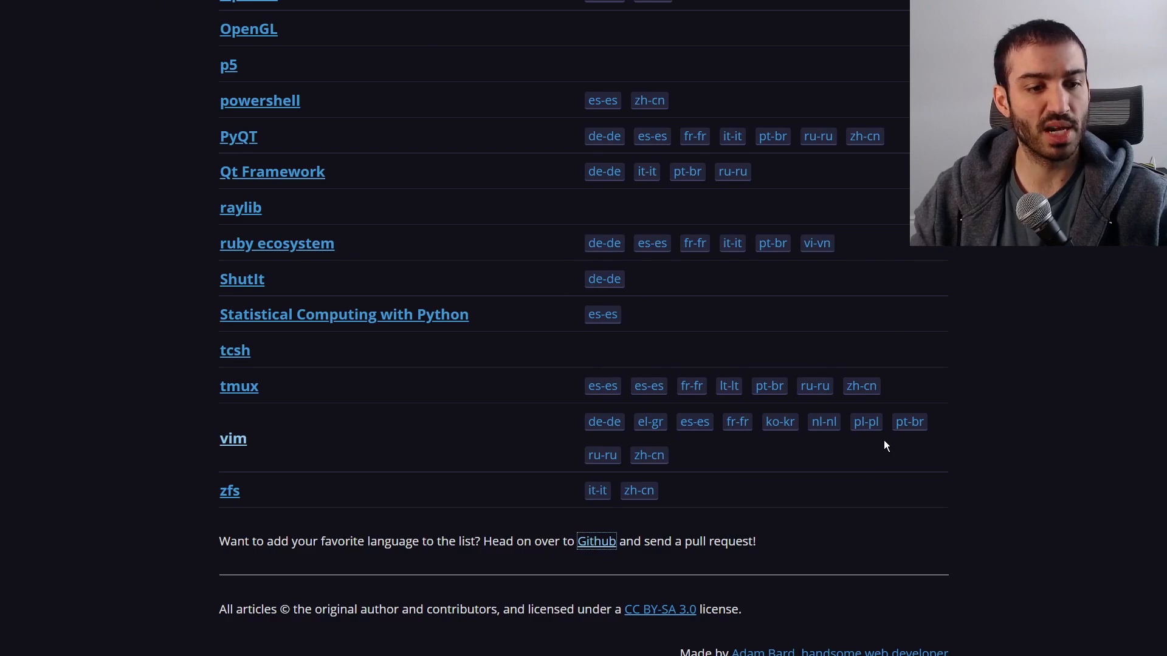
pyautogui.moveTo(937, 460)
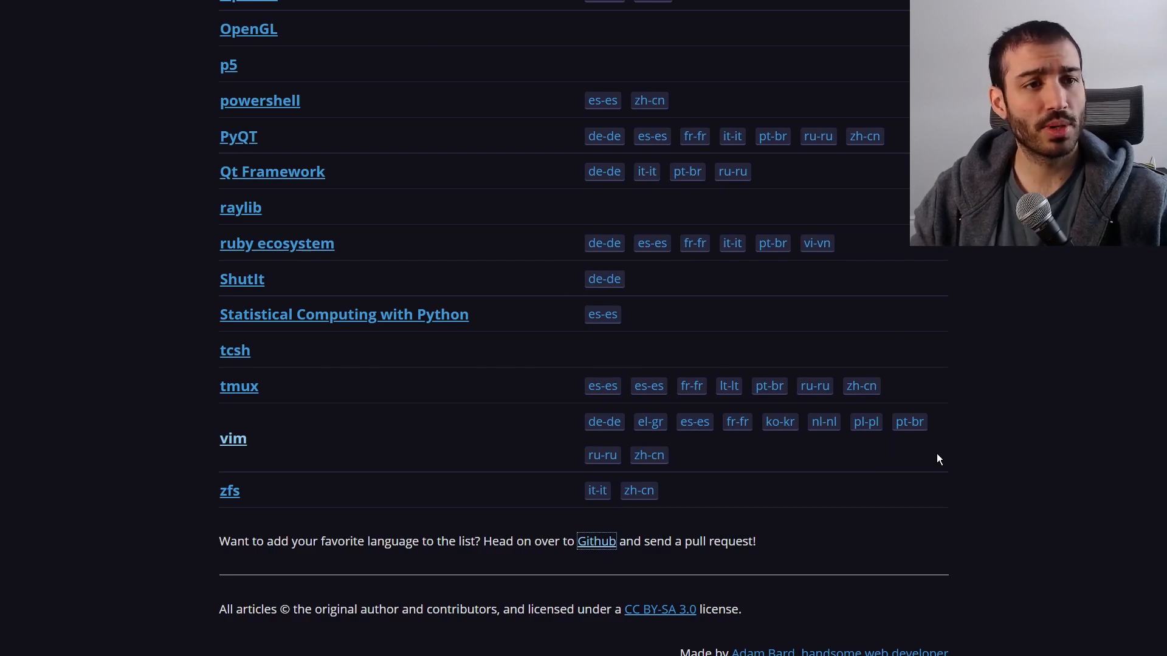
pyautogui.moveTo(1014, 567)
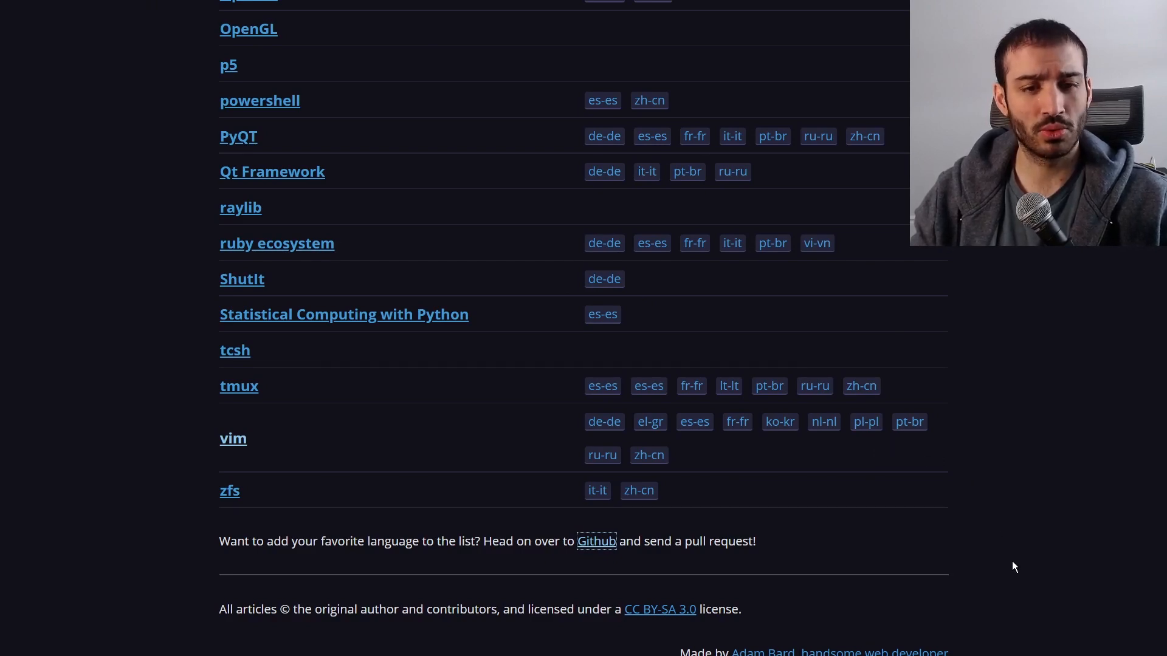
# - Scroll to the homepage top, switch to the light theme, then back to dark
pyautogui.scroll(3)
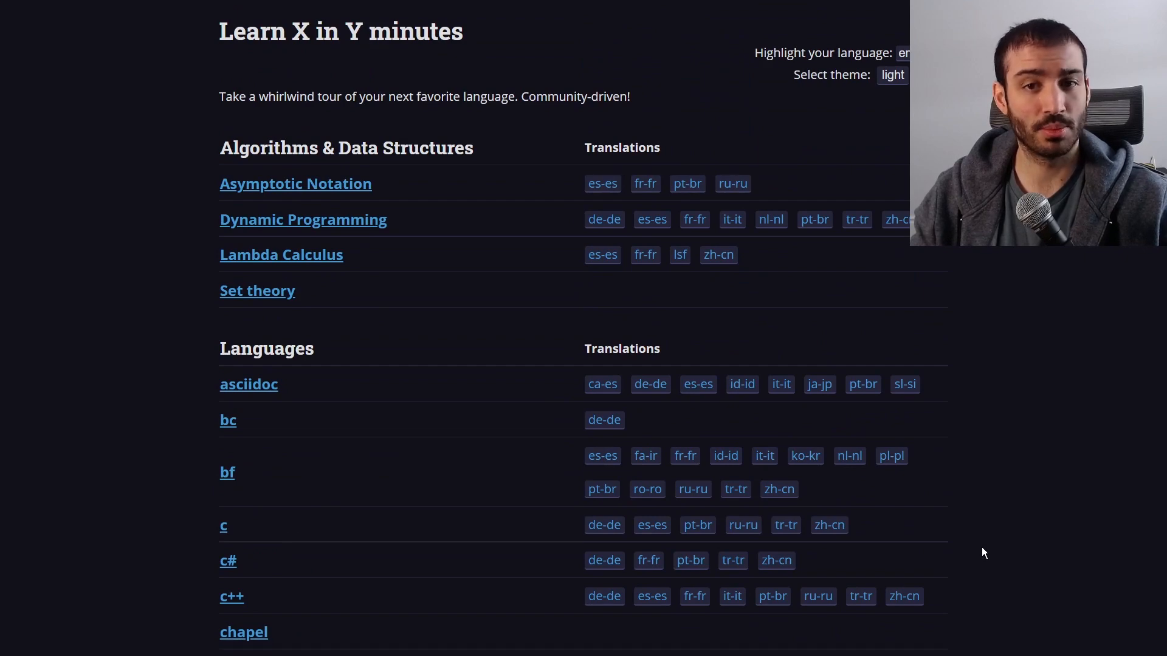
pyautogui.click(892, 74)
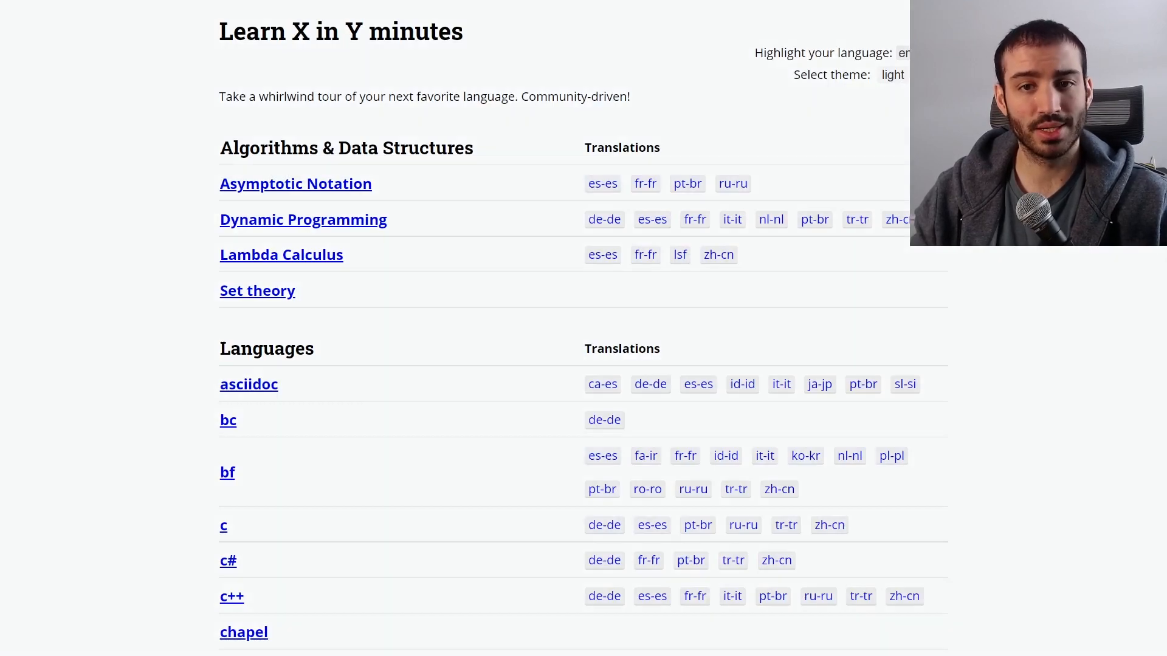
pyautogui.click(892, 74)
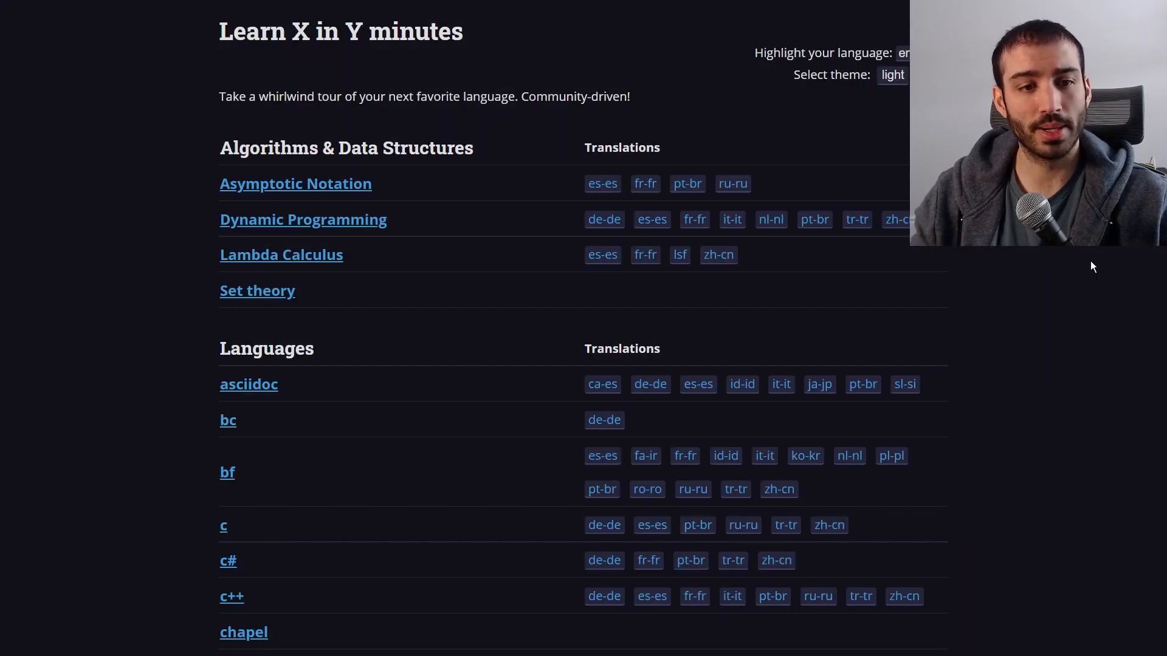